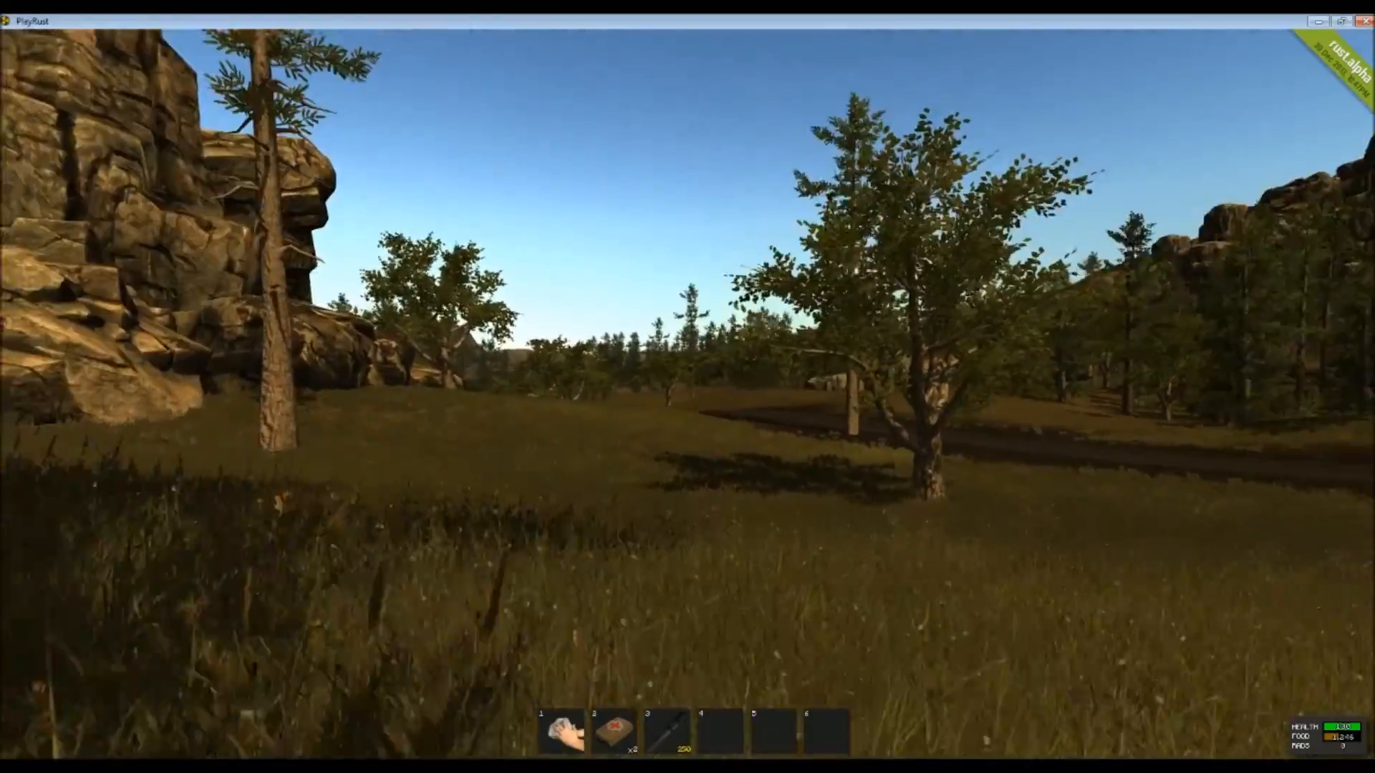
pyautogui.moveTo(688, 387)
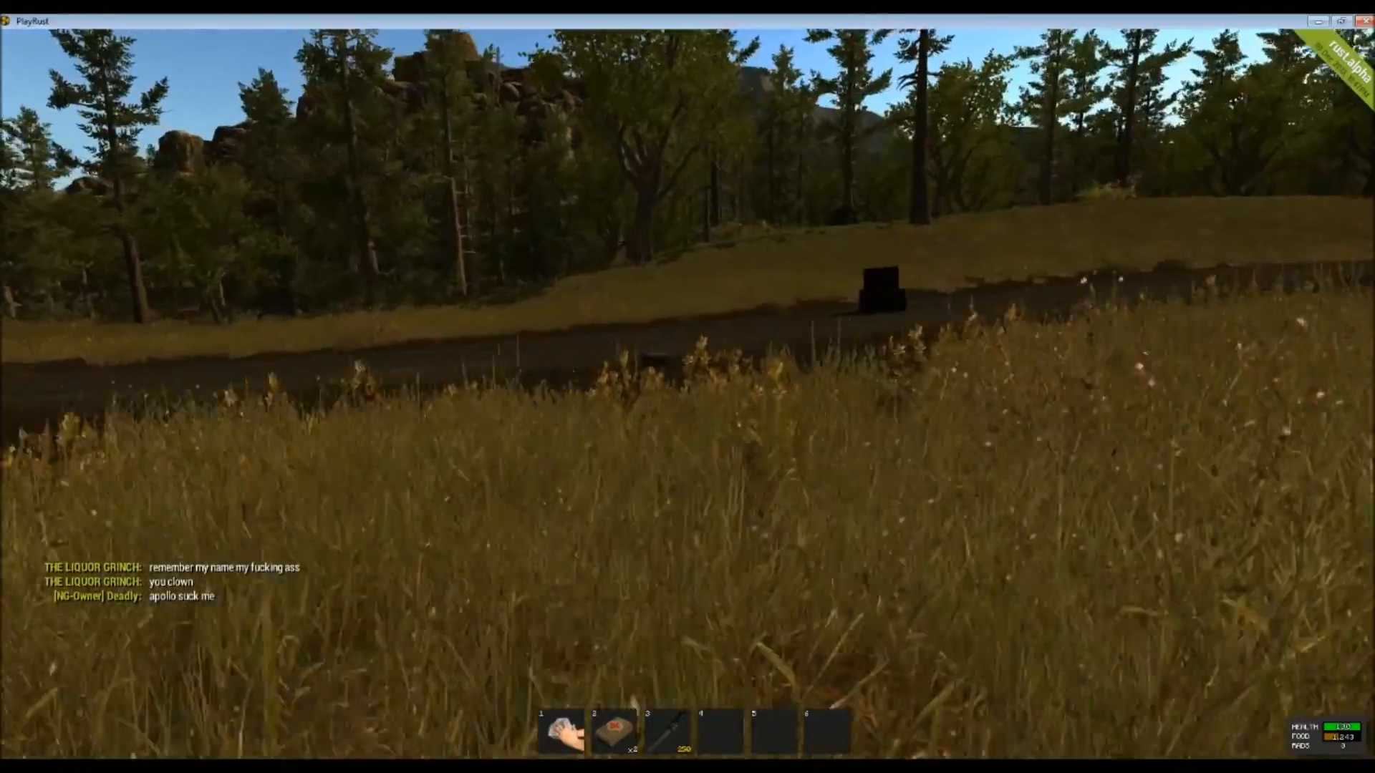
pyautogui.moveTo(688, 387)
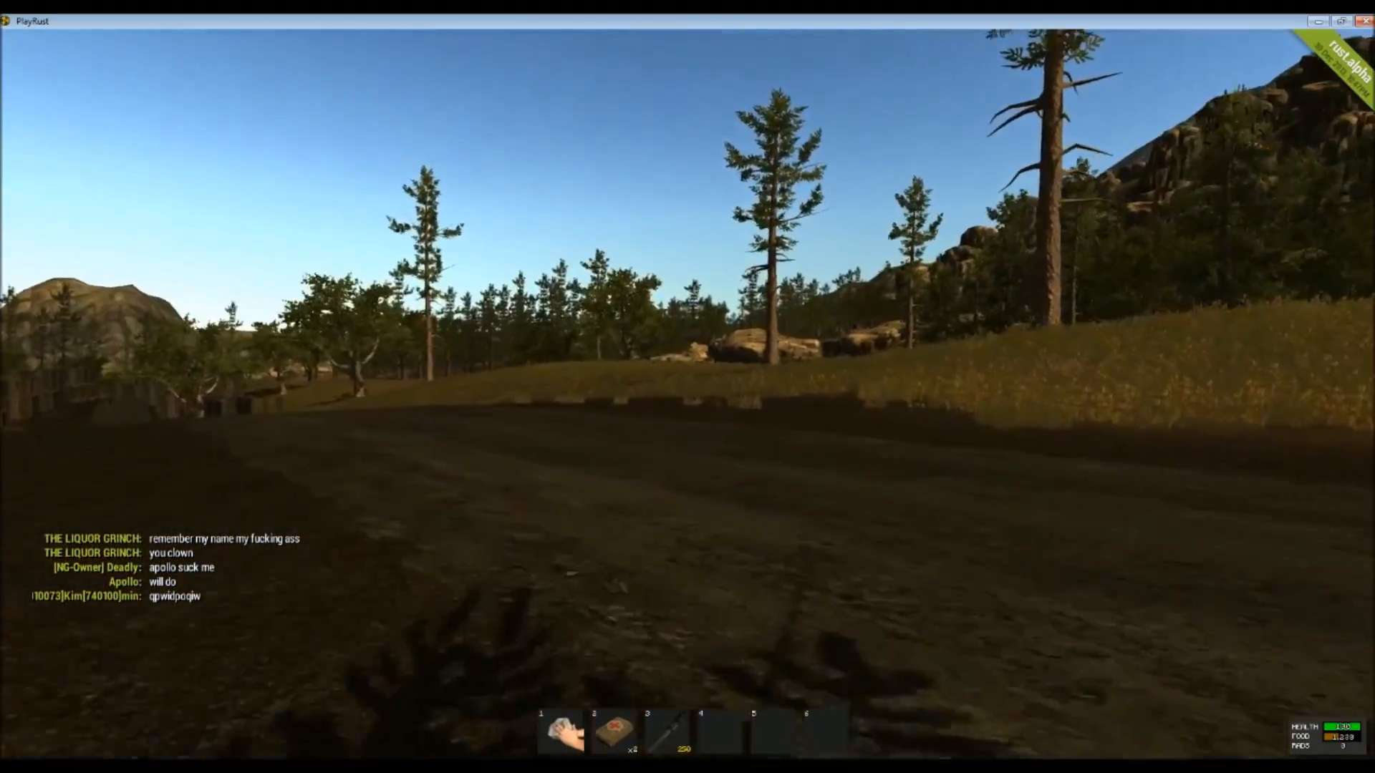
pyautogui.moveTo(688, 387)
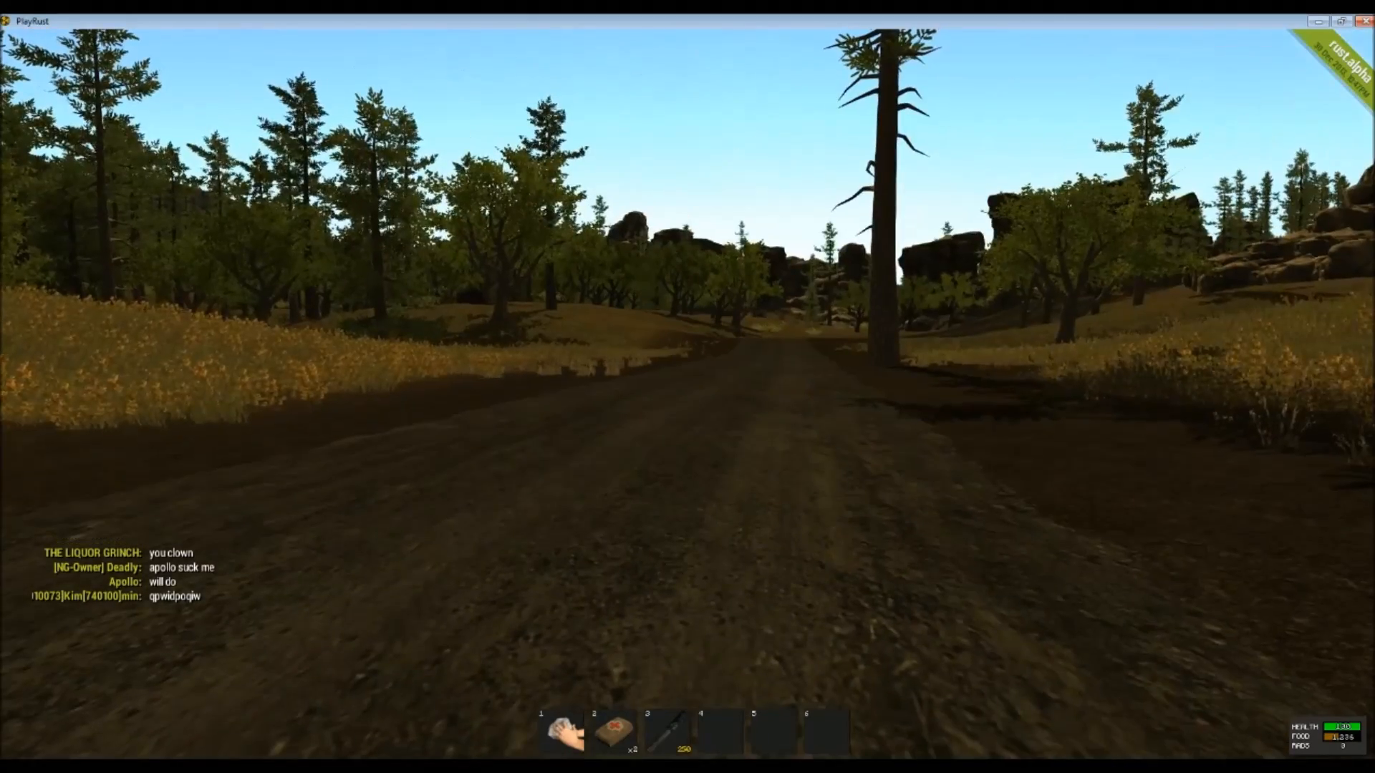
pyautogui.moveTo(688, 387)
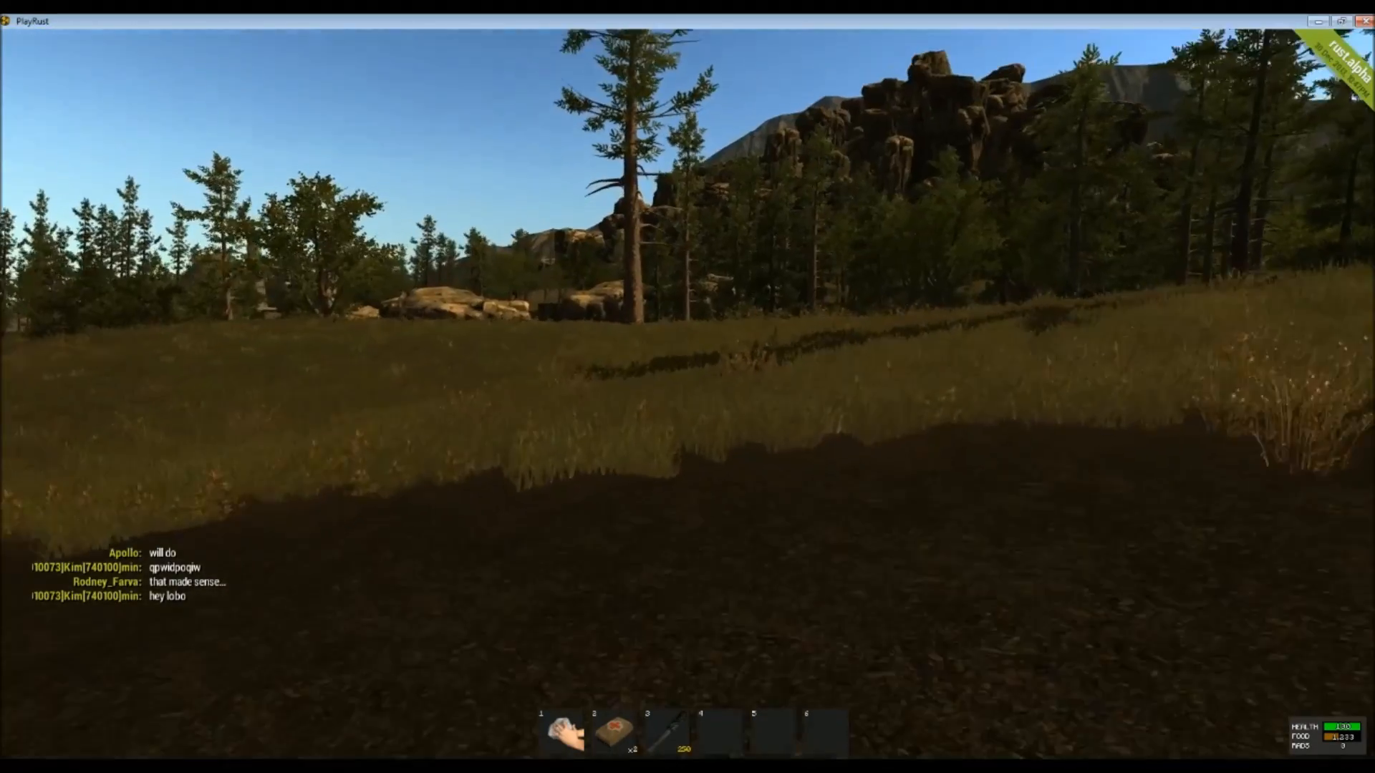
pyautogui.moveTo(687, 387)
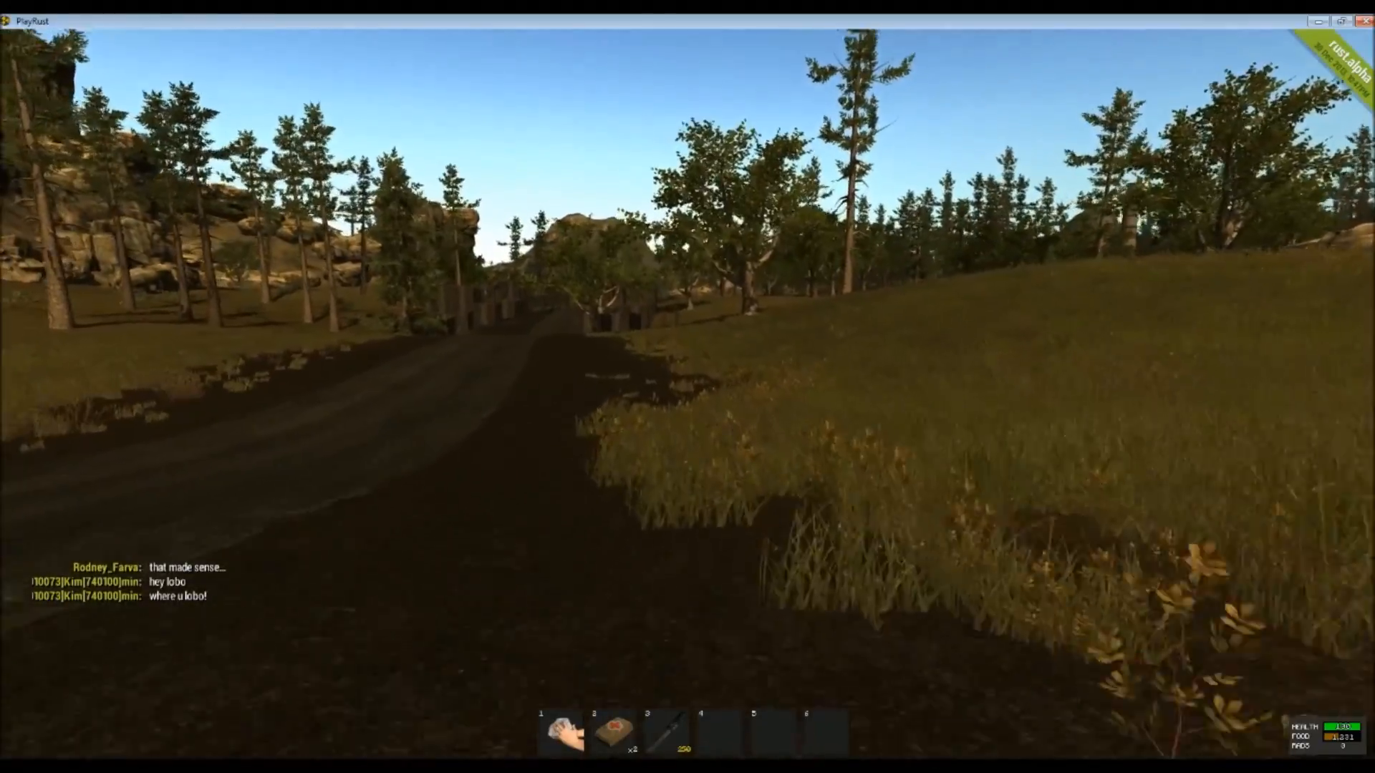
pyautogui.moveTo(687, 387)
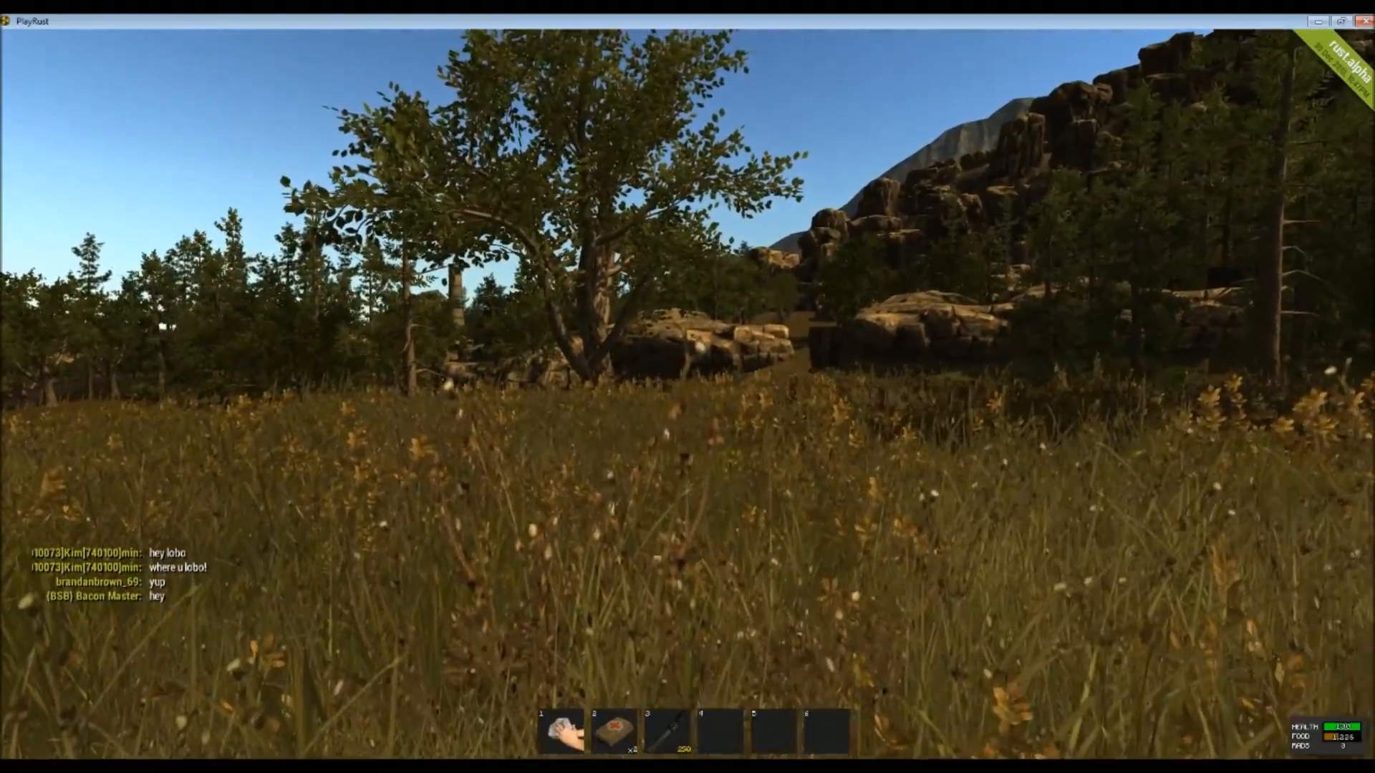
pyautogui.moveTo(688, 387)
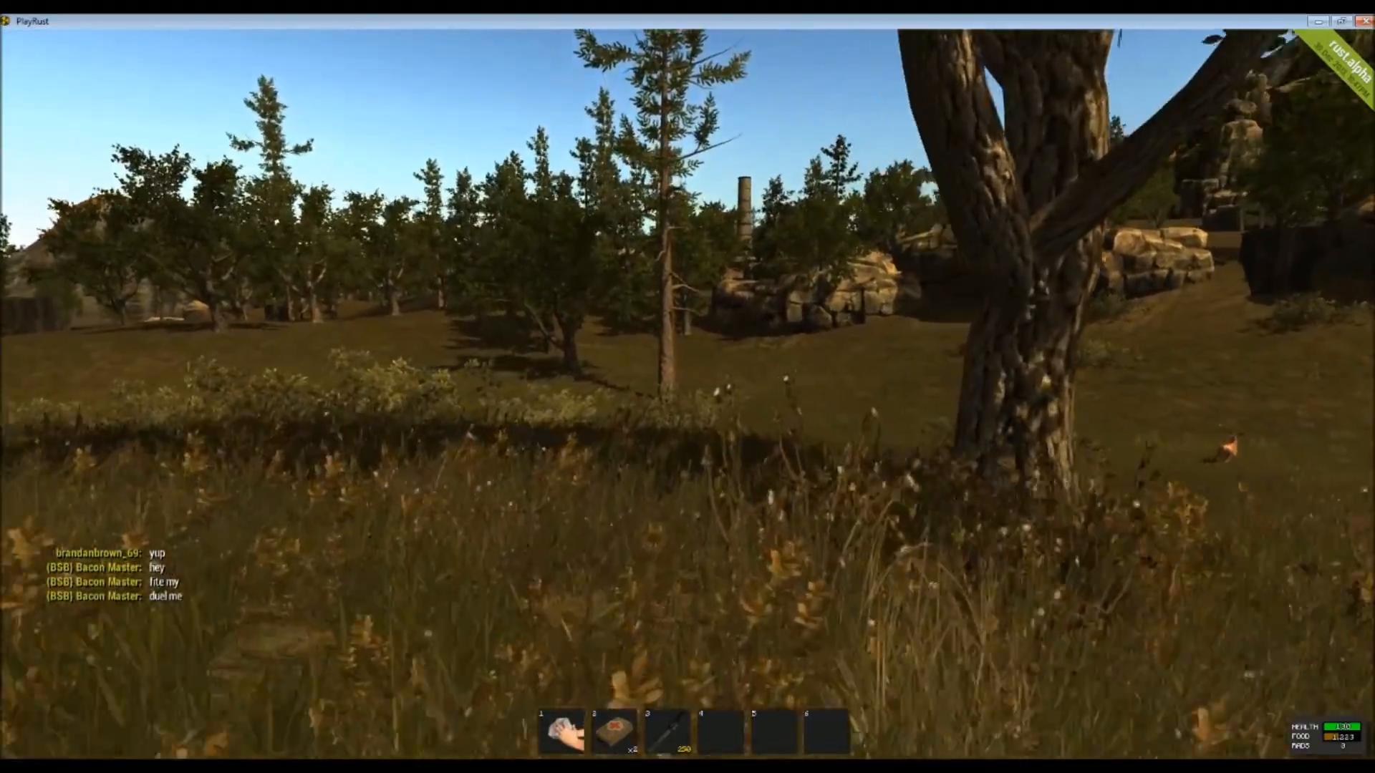
pyautogui.moveTo(688, 386)
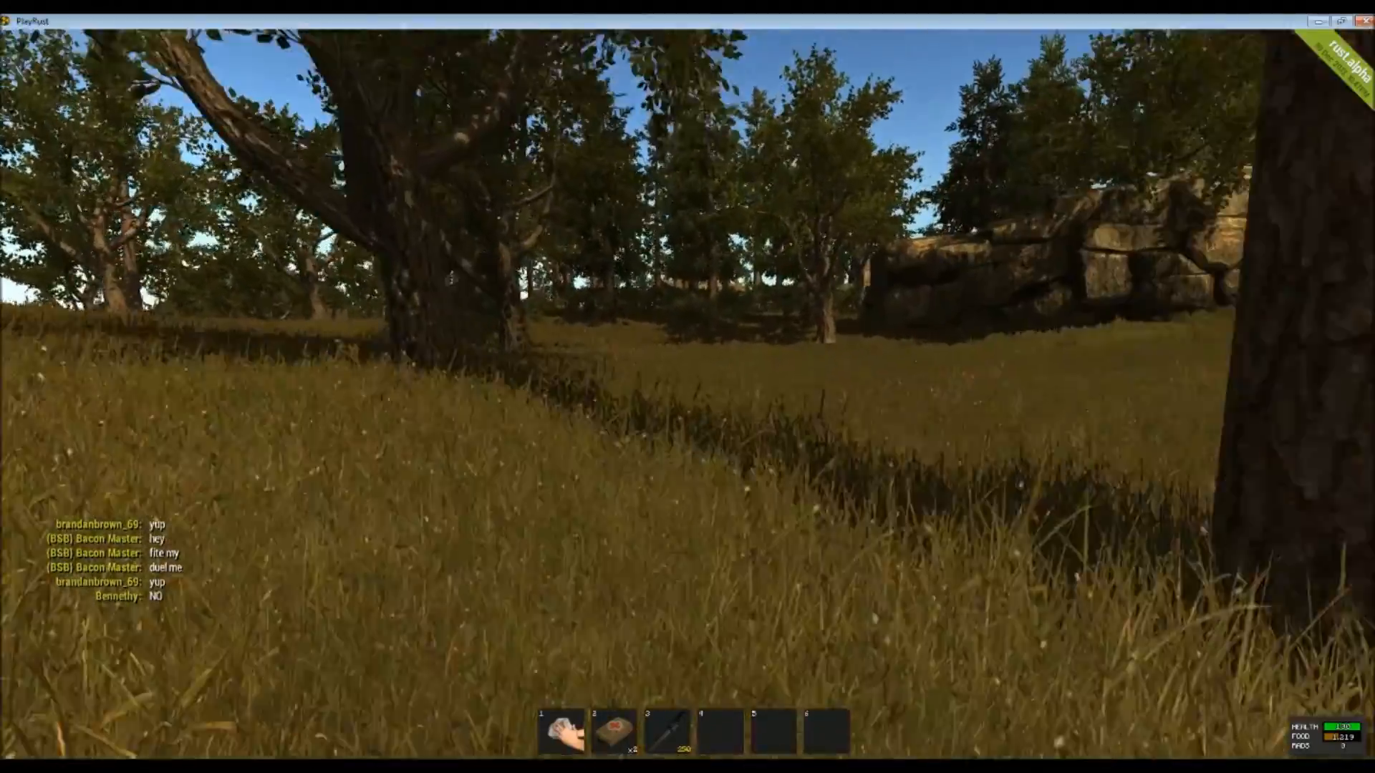
pyautogui.moveTo(688, 387)
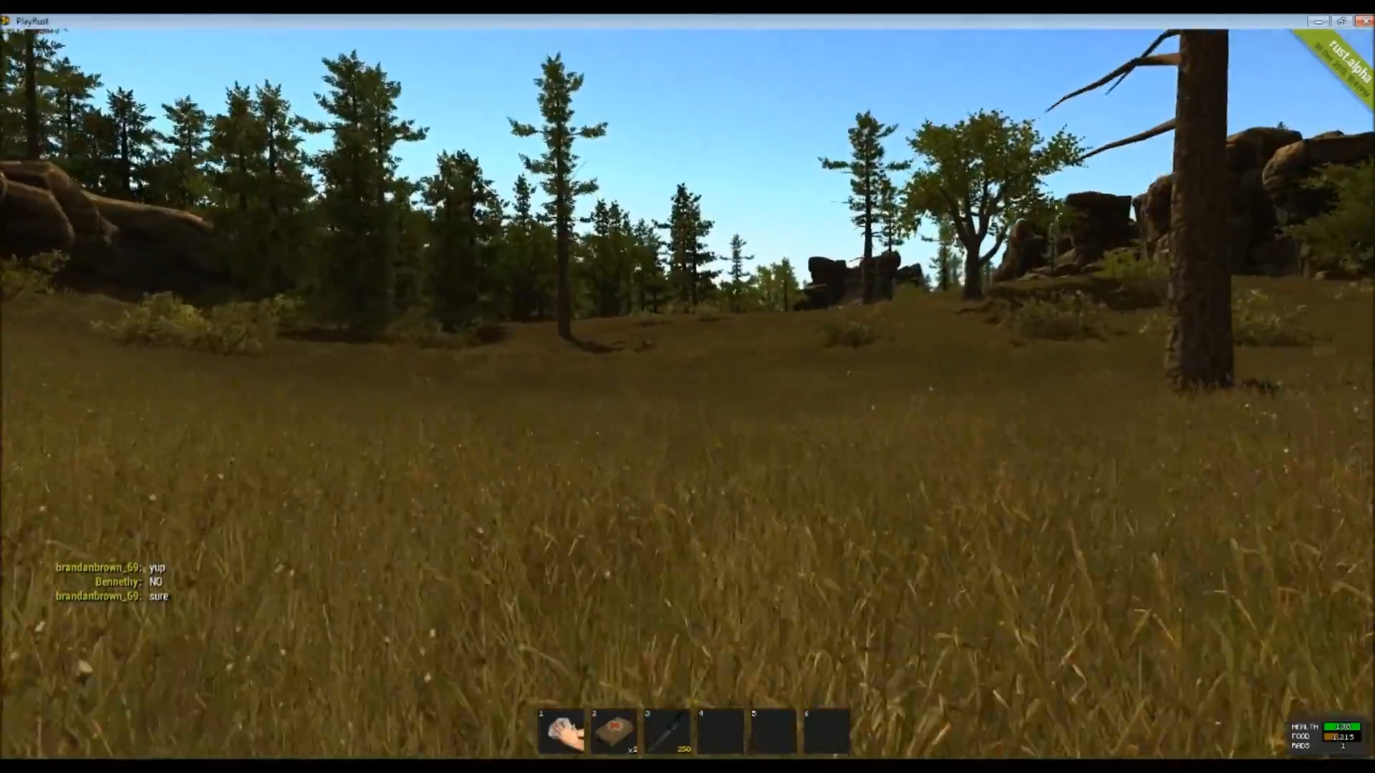
pyautogui.moveTo(687, 387)
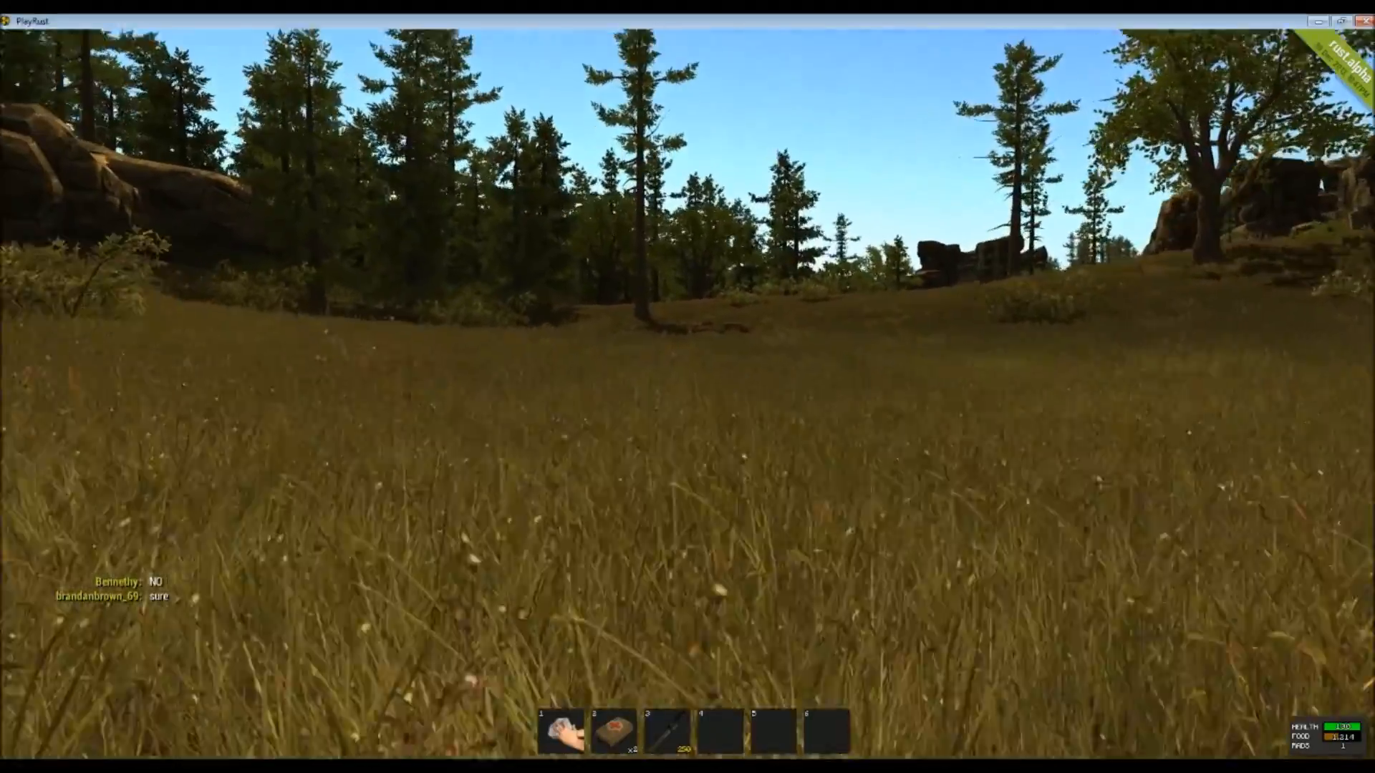
pyautogui.moveTo(687, 387)
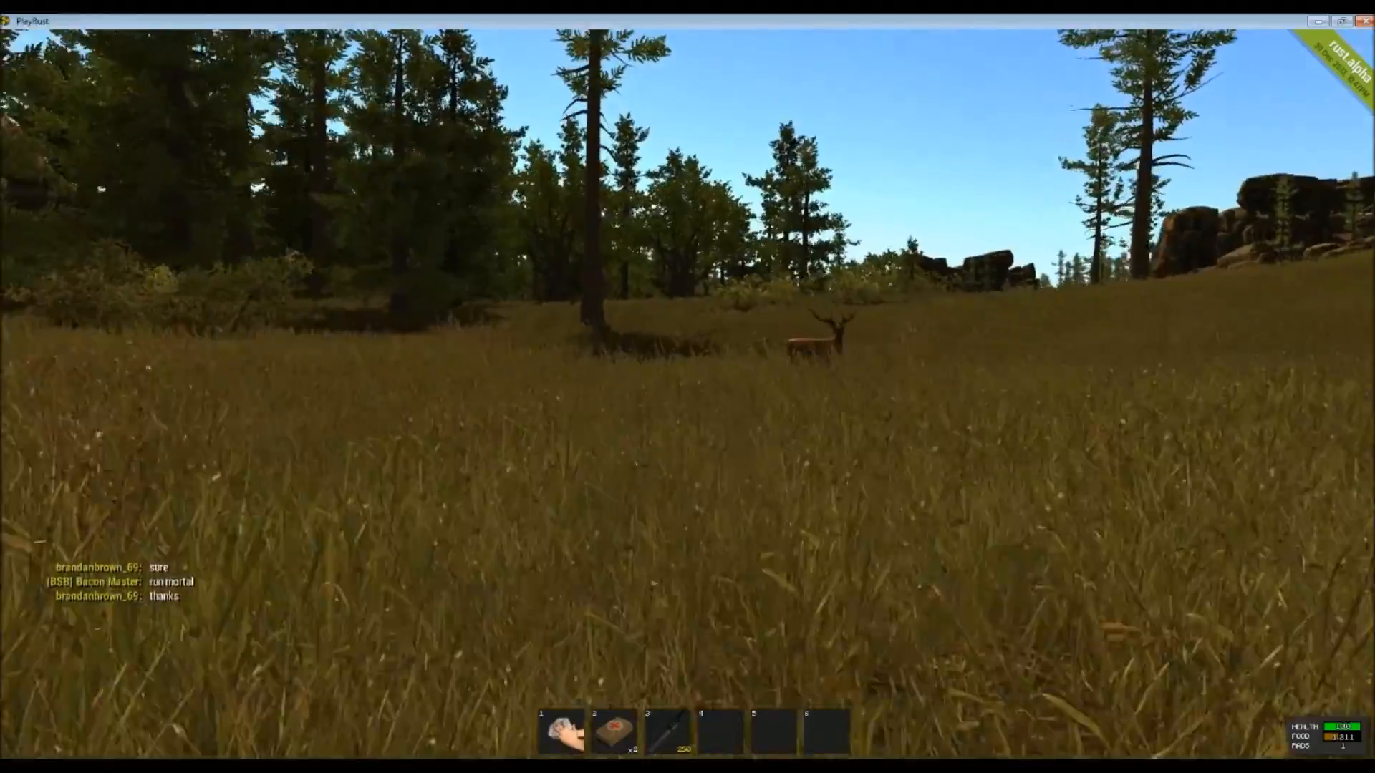
pyautogui.moveTo(687, 387)
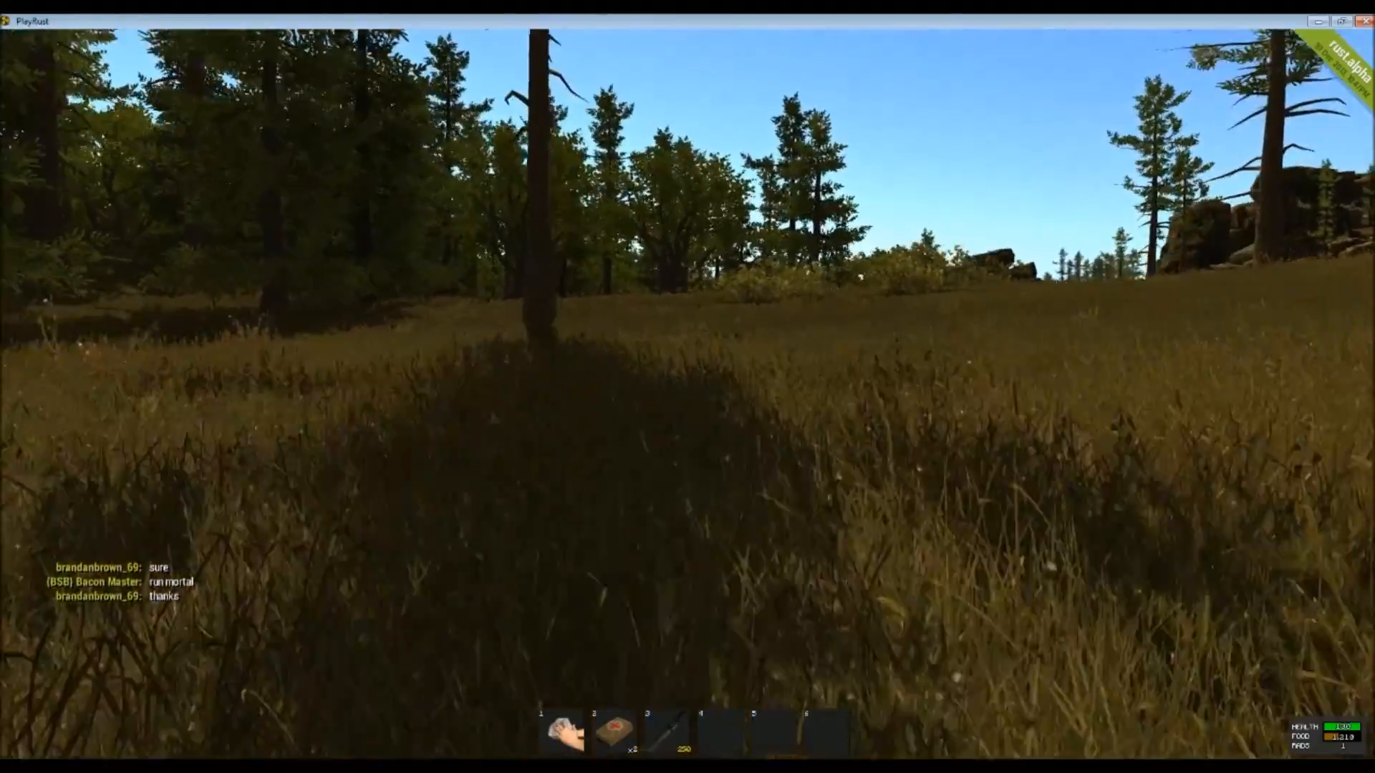
pyautogui.moveTo(687, 387)
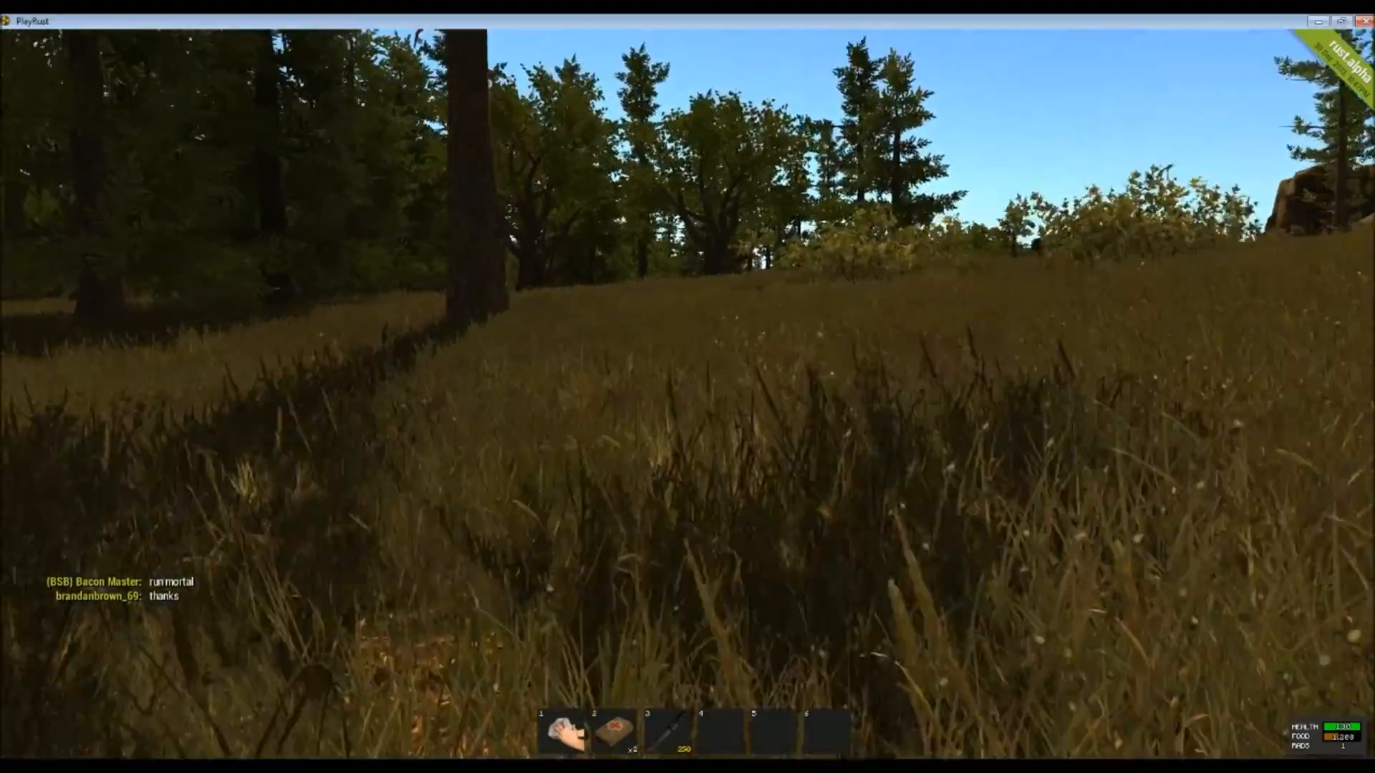
pyautogui.moveTo(687, 387)
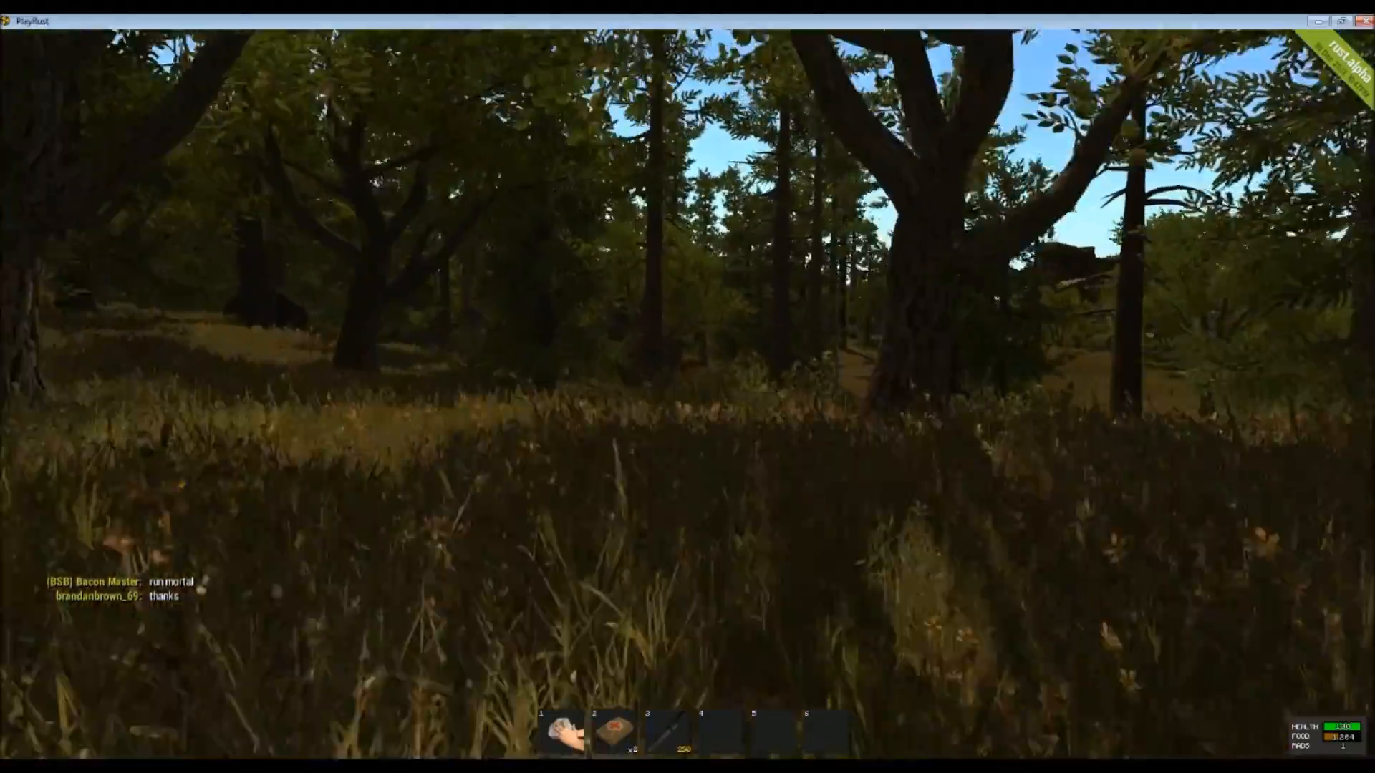
pyautogui.moveTo(688, 387)
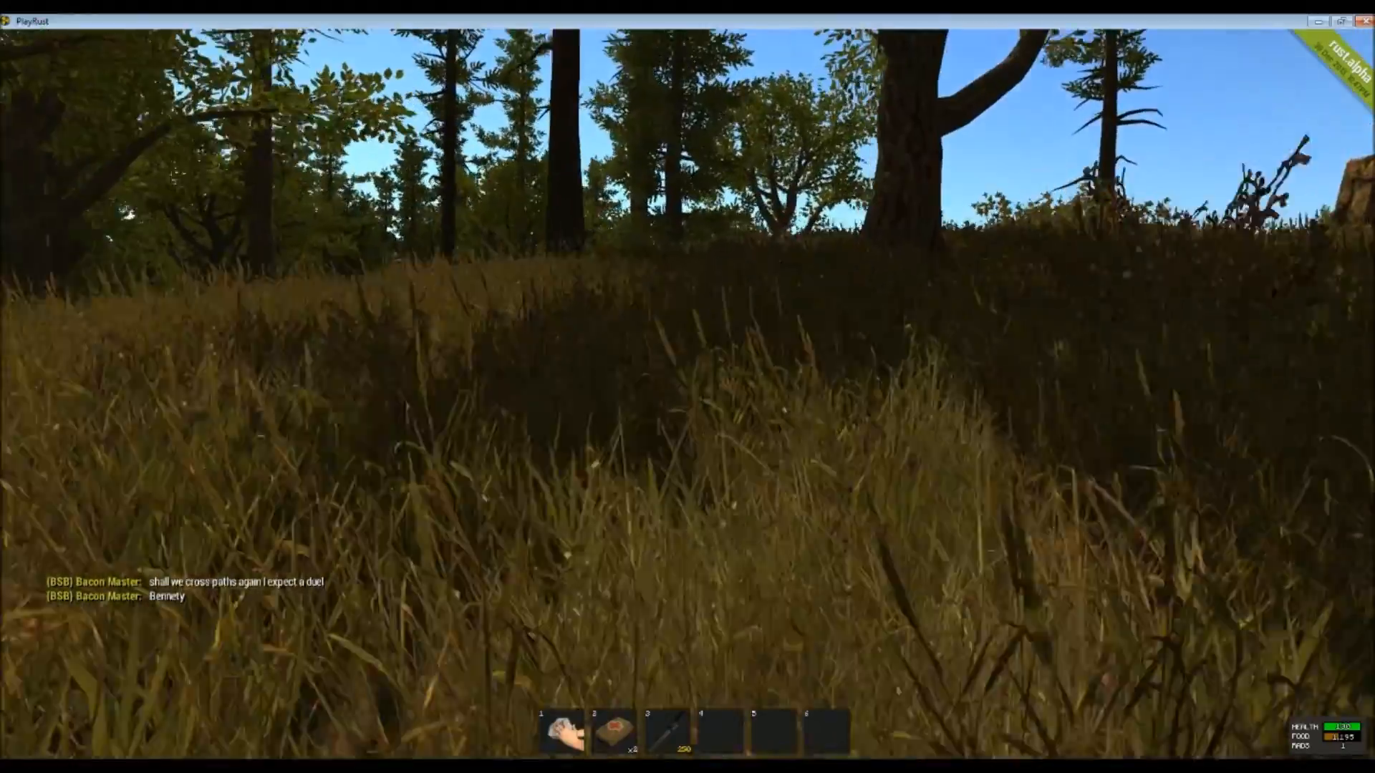
pyautogui.moveTo(688, 387)
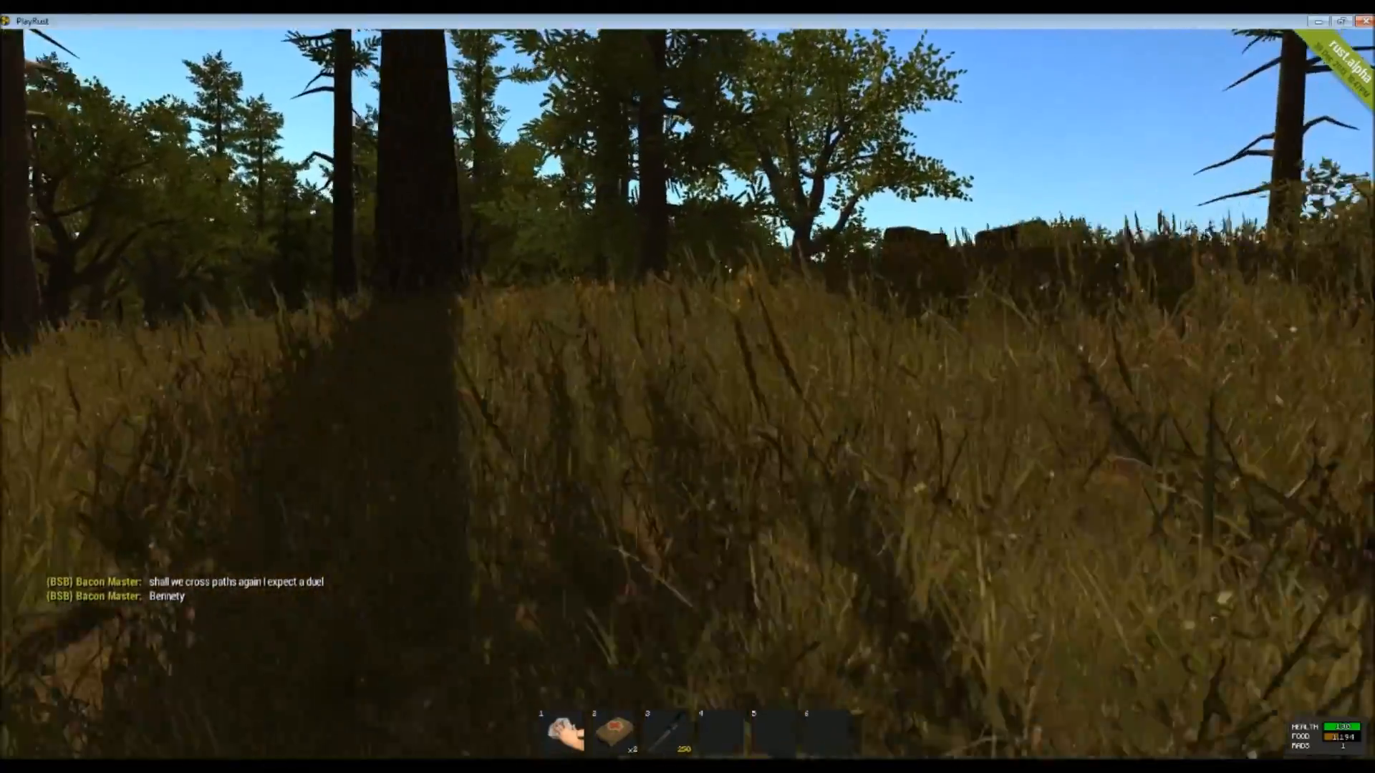
pyautogui.moveTo(688, 387)
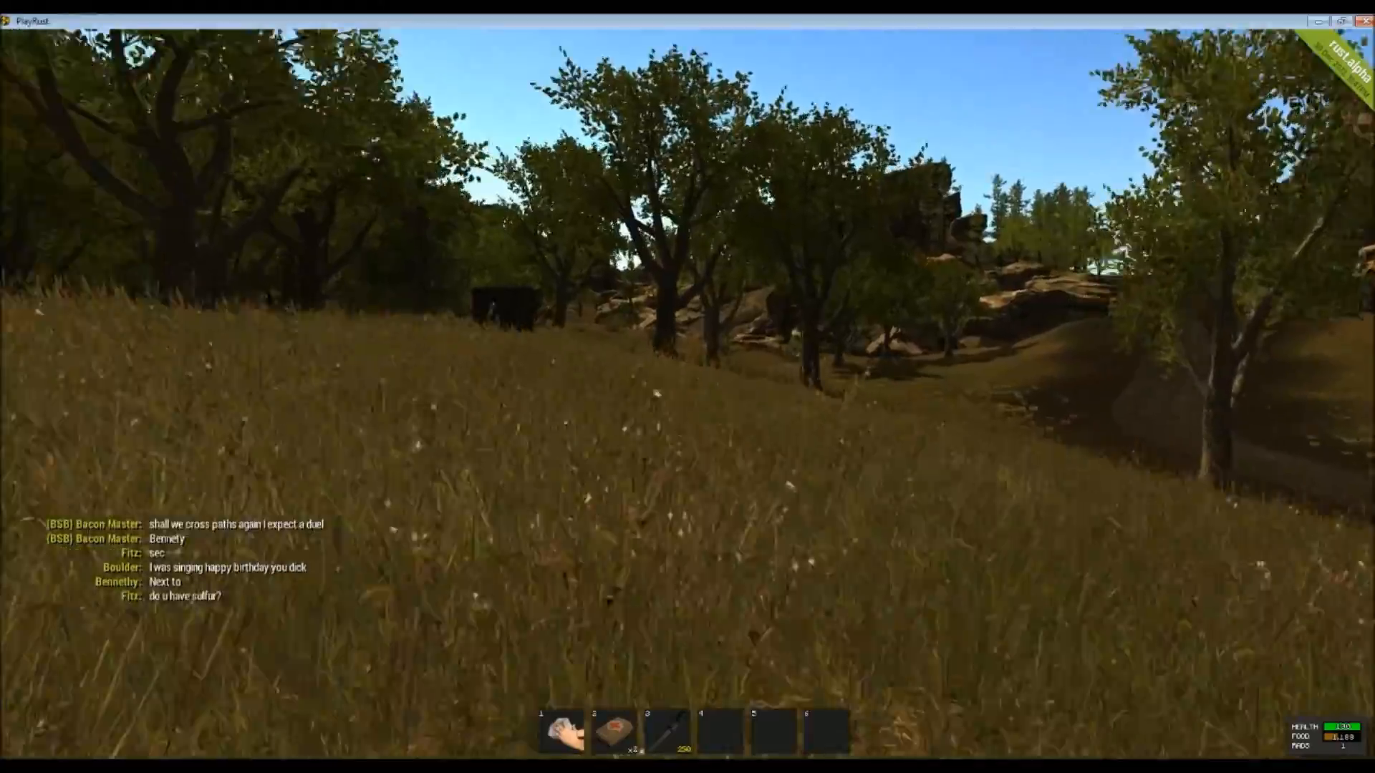
pyautogui.moveTo(688, 386)
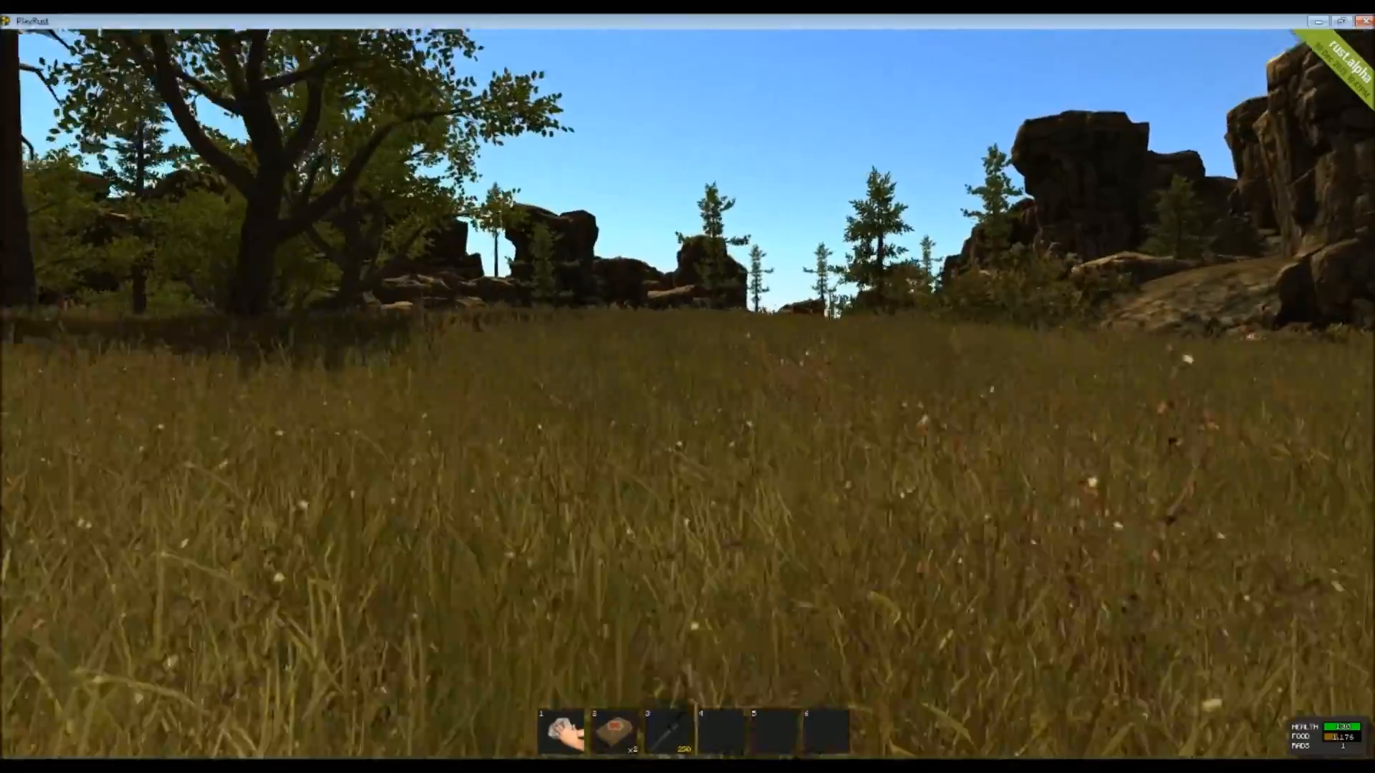
pyautogui.moveTo(687, 377)
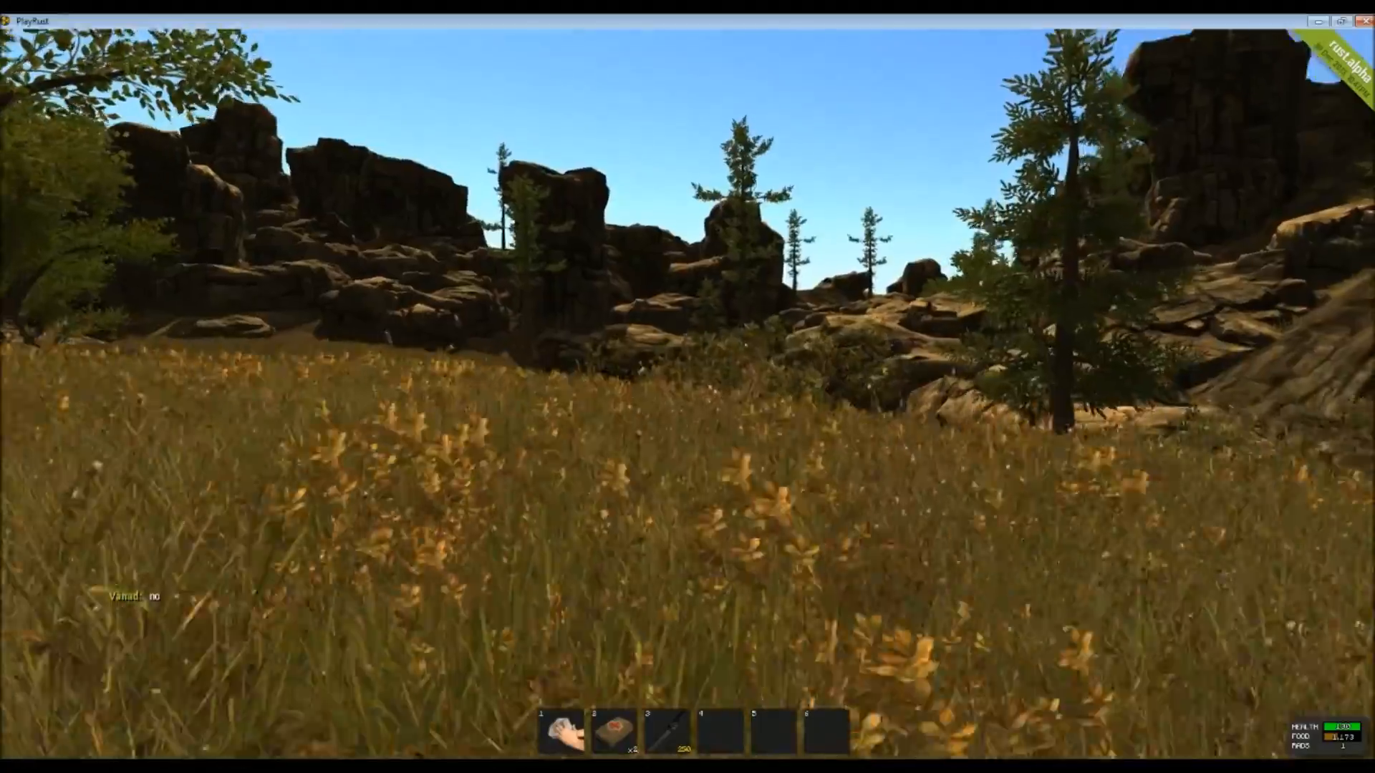
pyautogui.moveTo(688, 387)
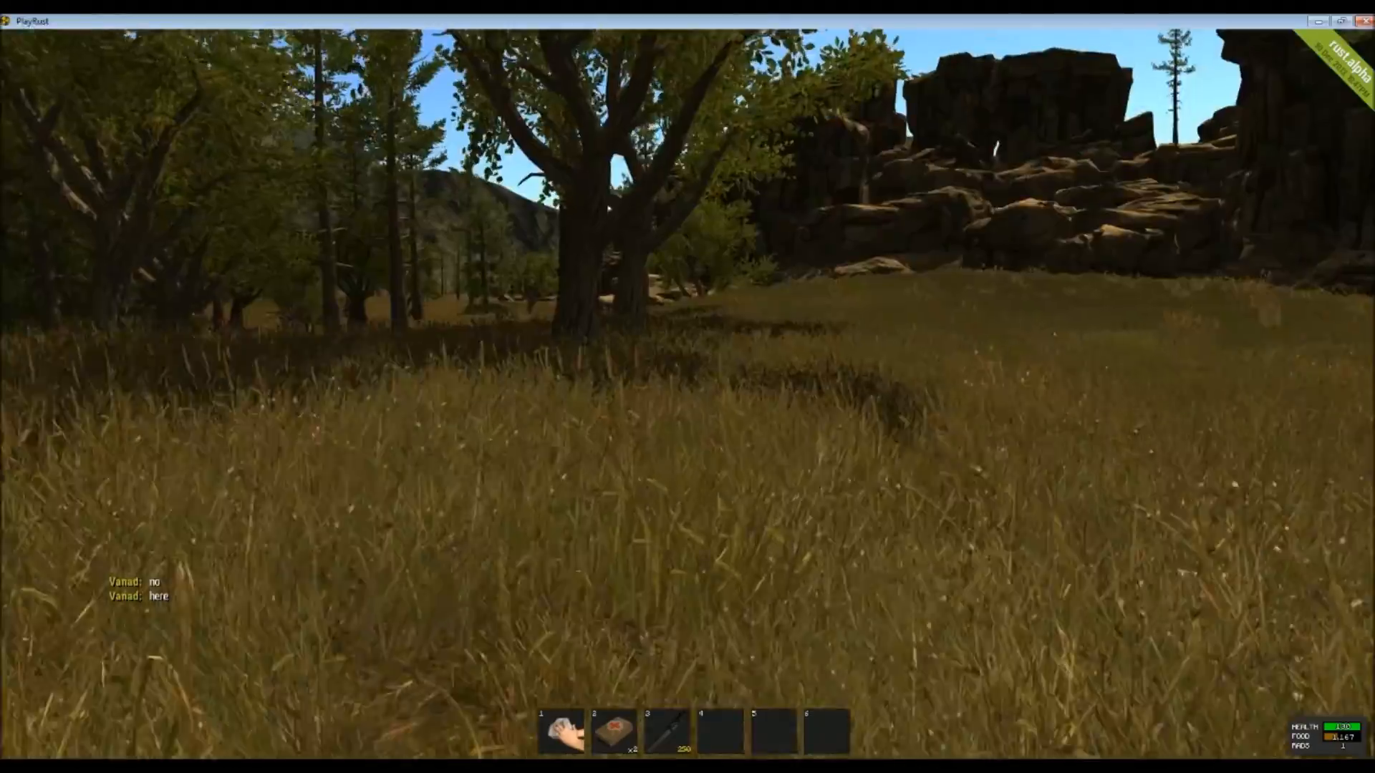
pyautogui.moveTo(688, 387)
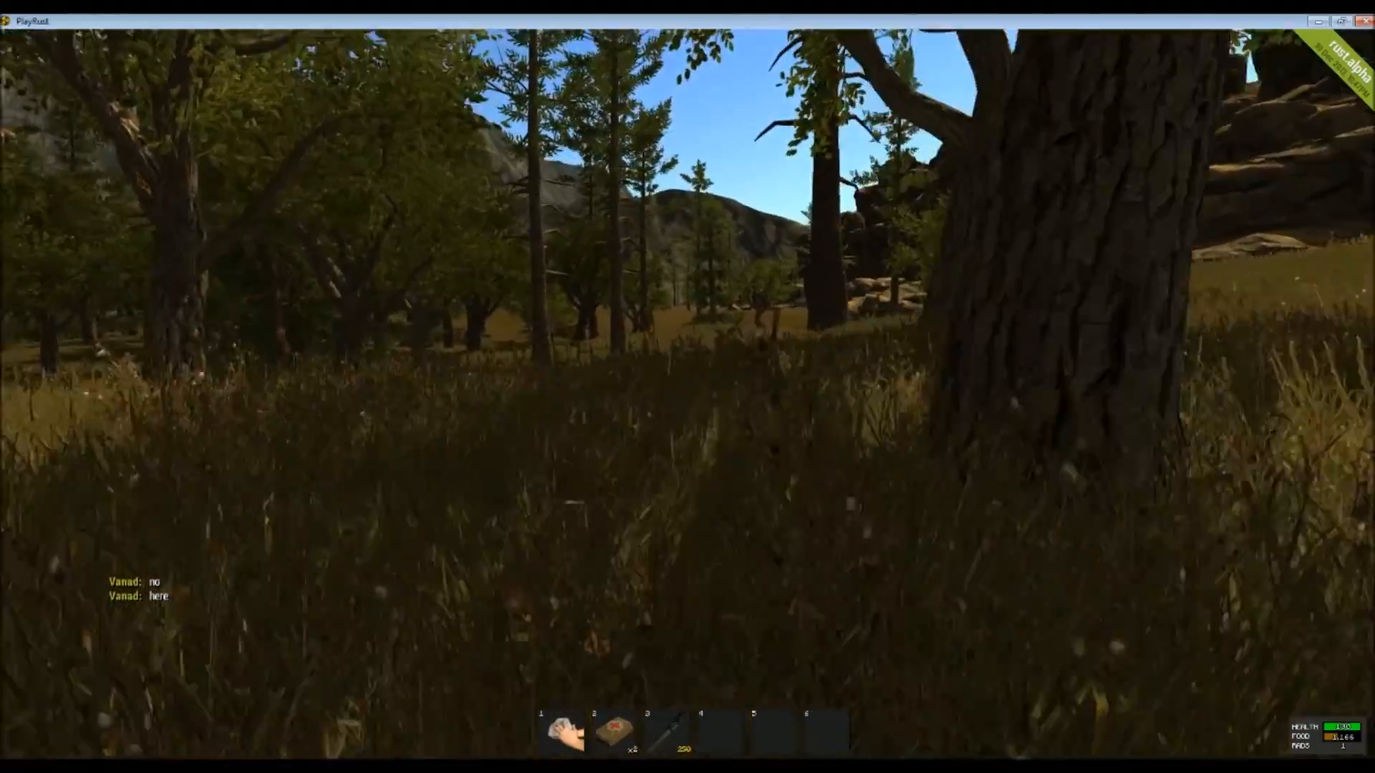
pyautogui.moveTo(688, 387)
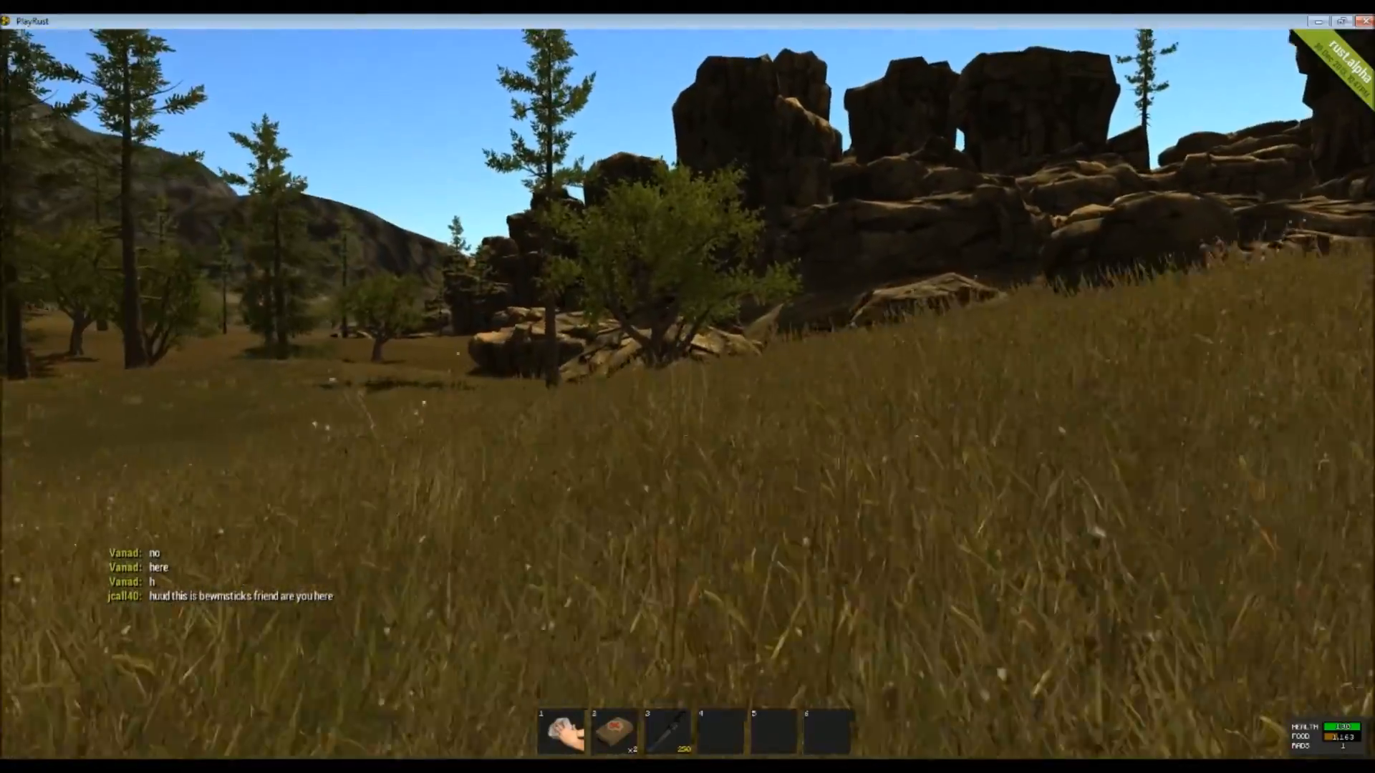
pyautogui.moveTo(687, 387)
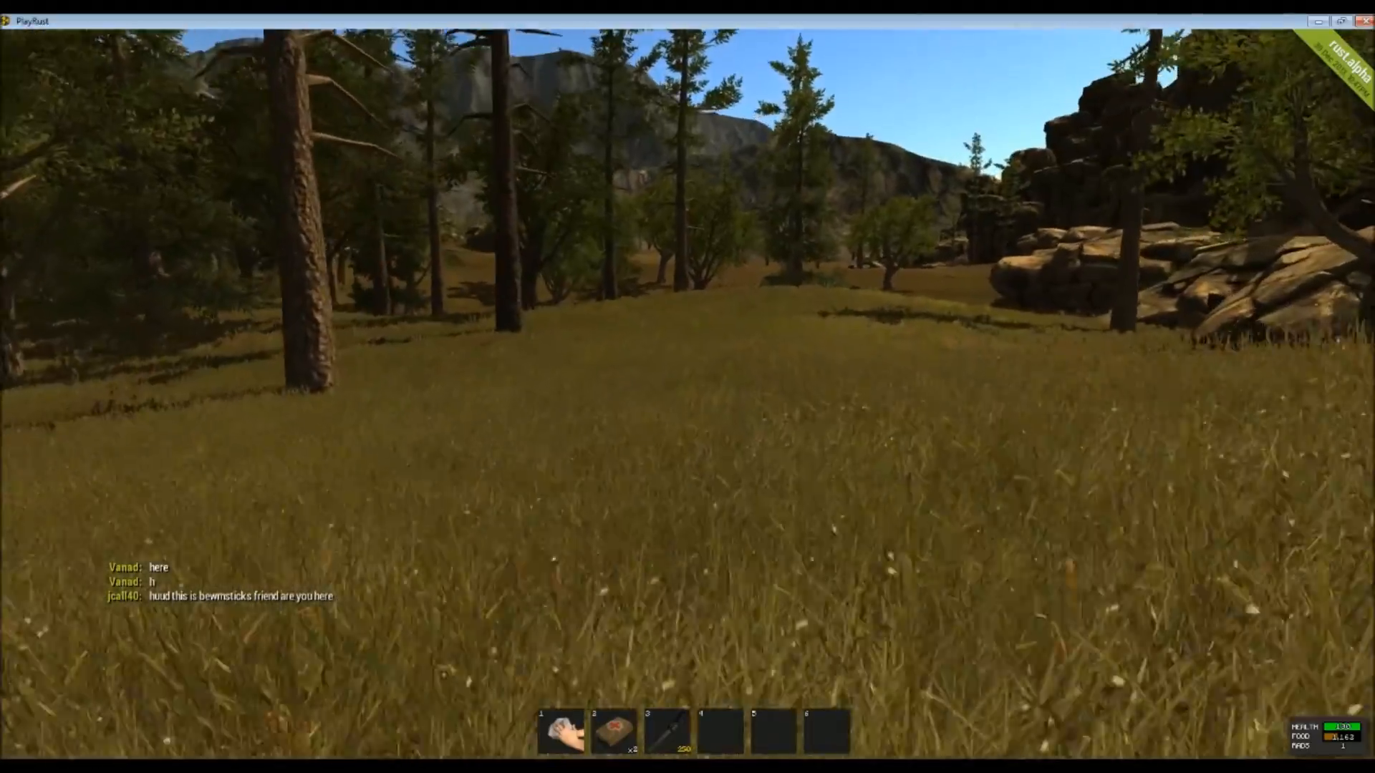
pyautogui.moveTo(687, 387)
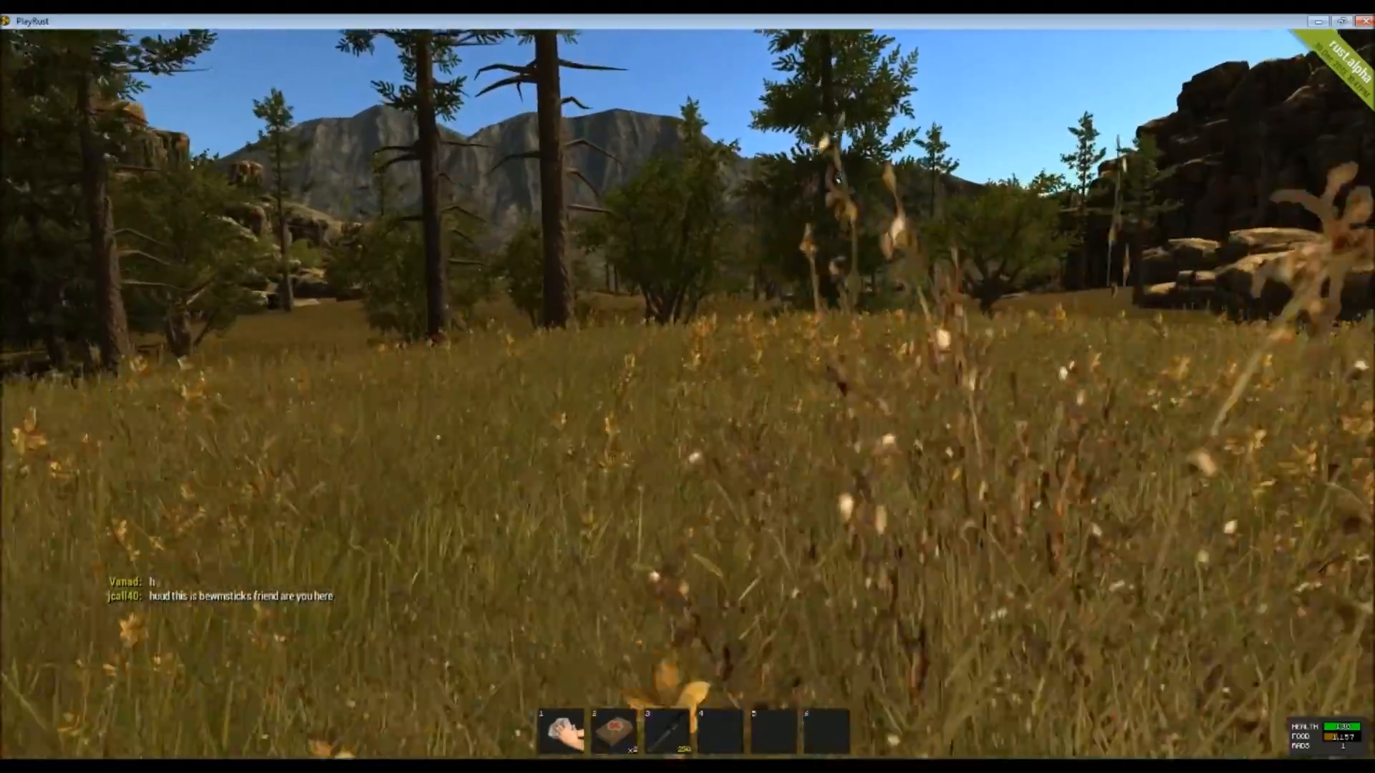
pyautogui.moveTo(688, 386)
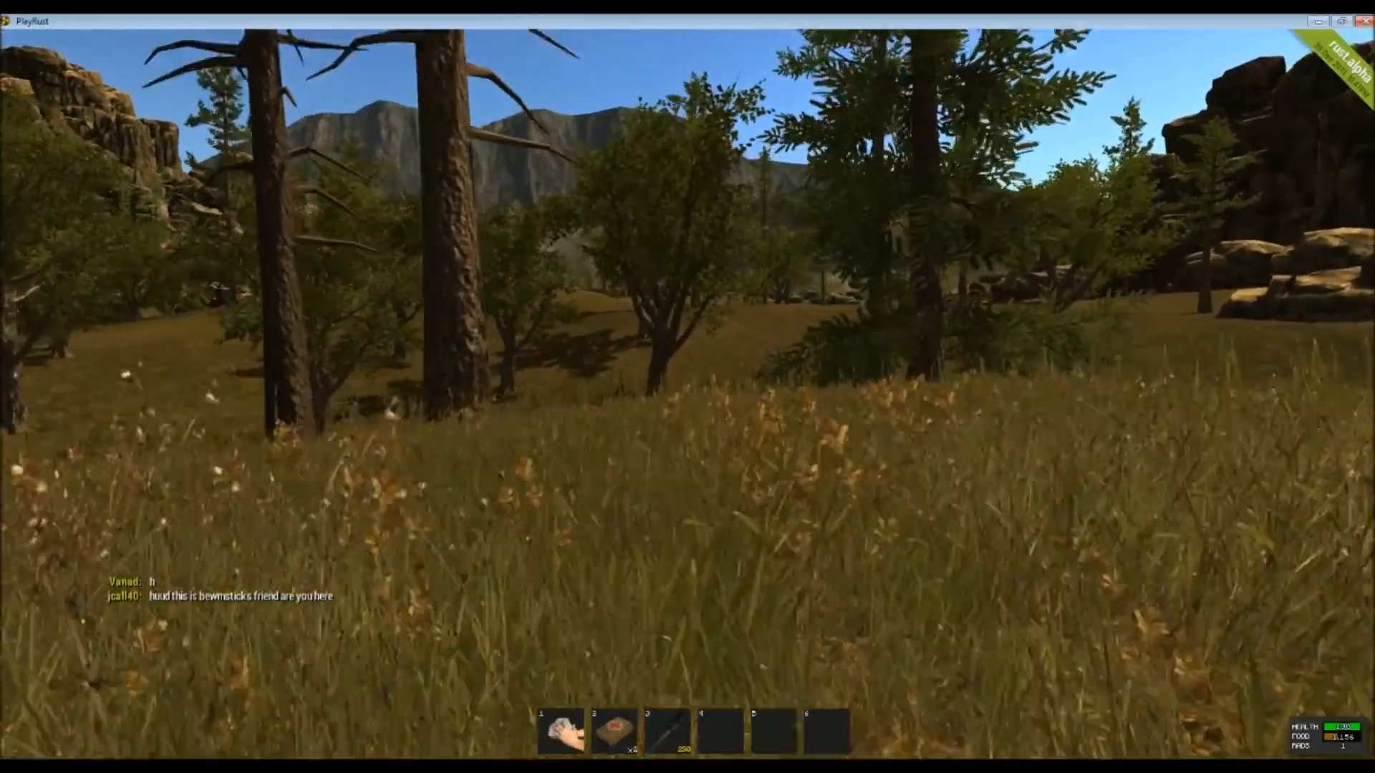
pyautogui.moveTo(687, 387)
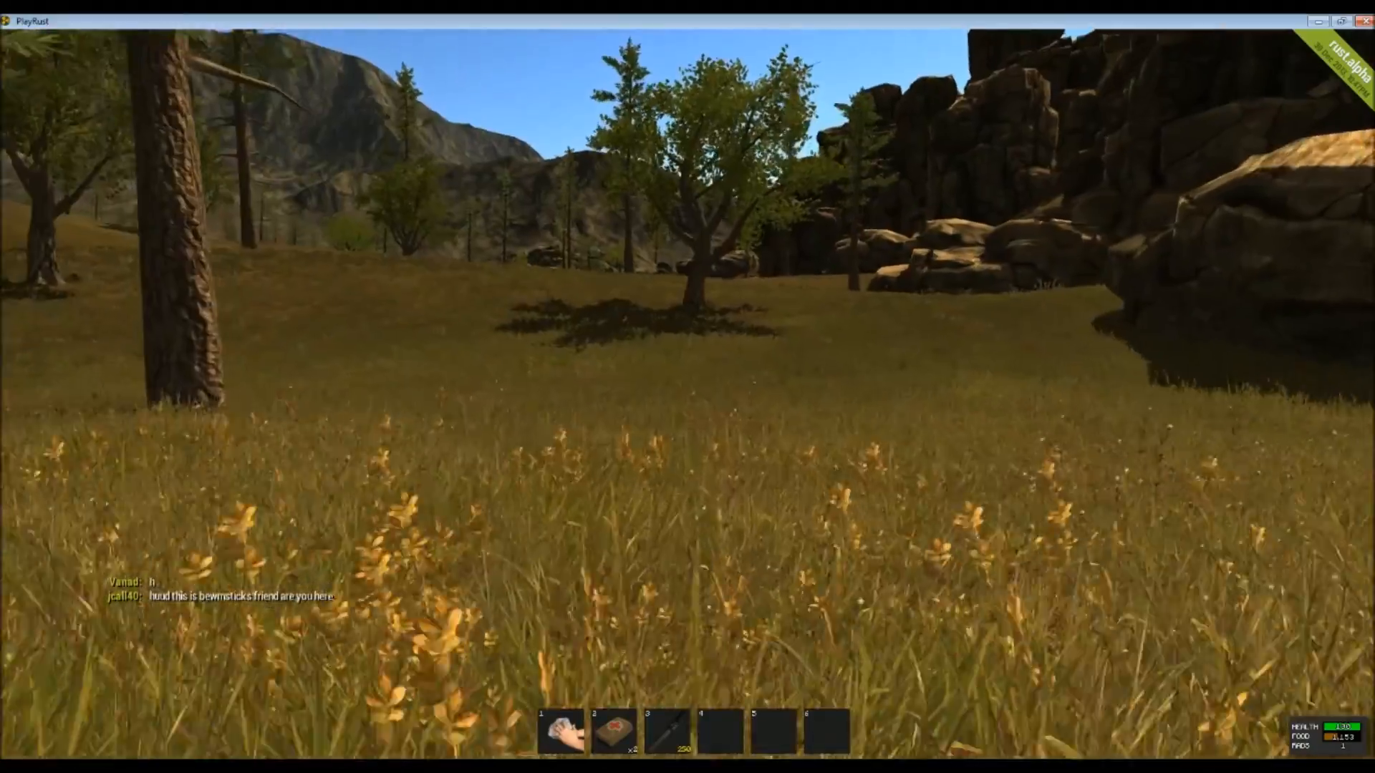
pyautogui.moveTo(688, 387)
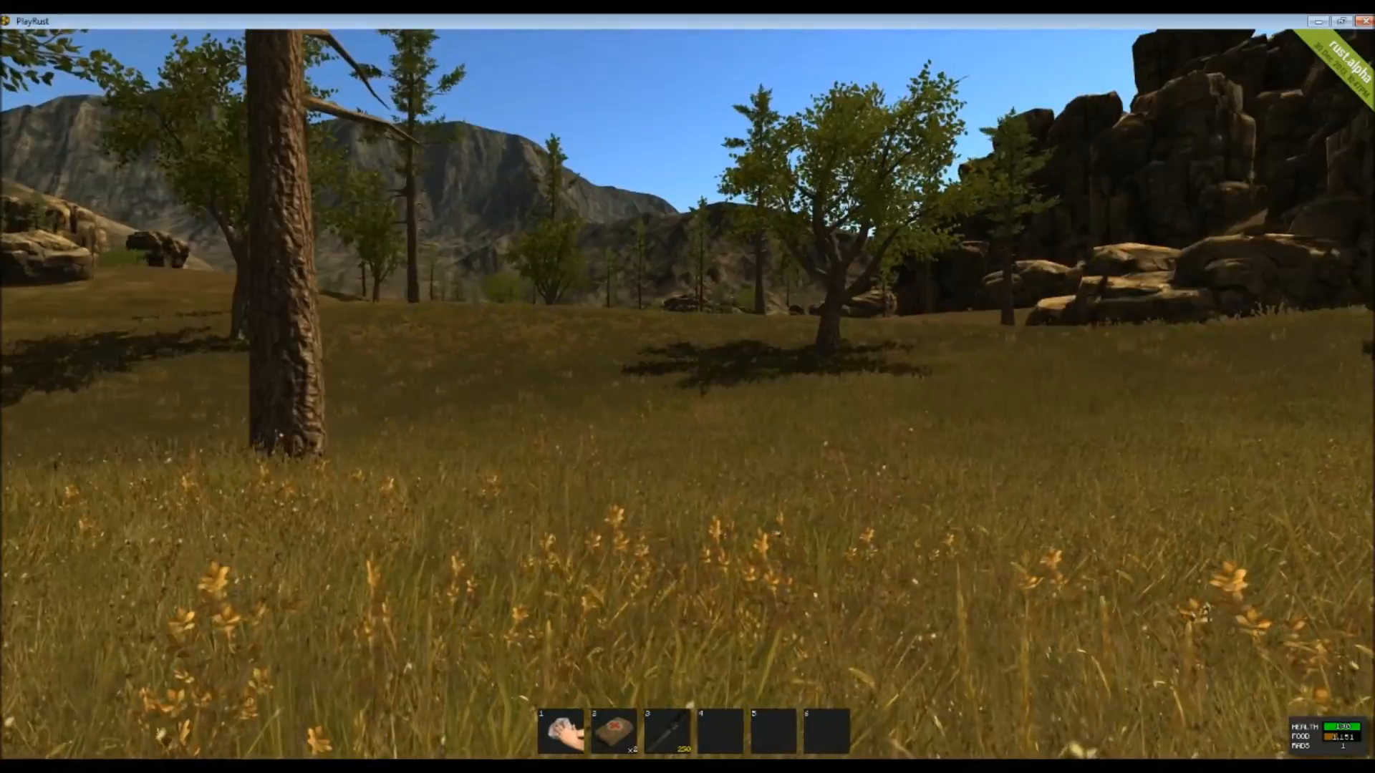
pyautogui.moveTo(688, 387)
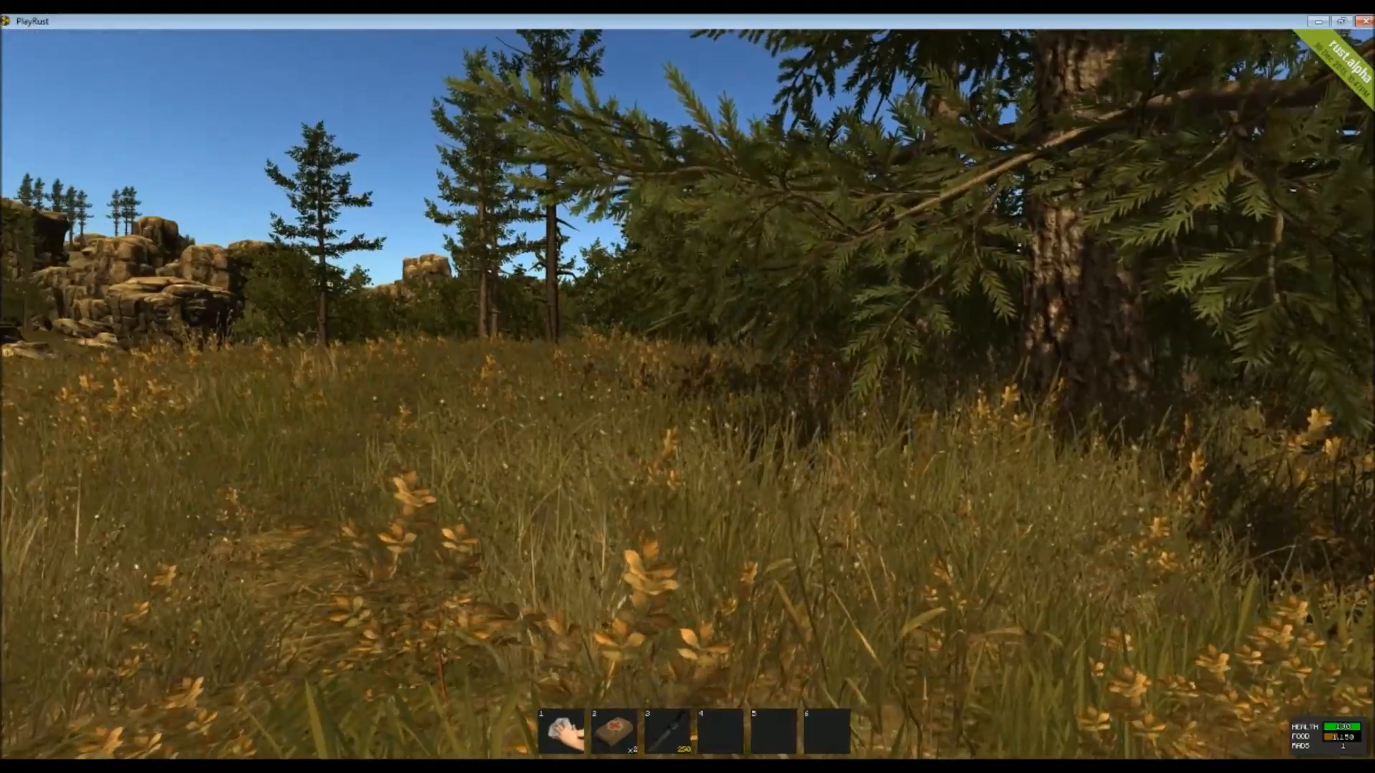
pyautogui.moveTo(687, 387)
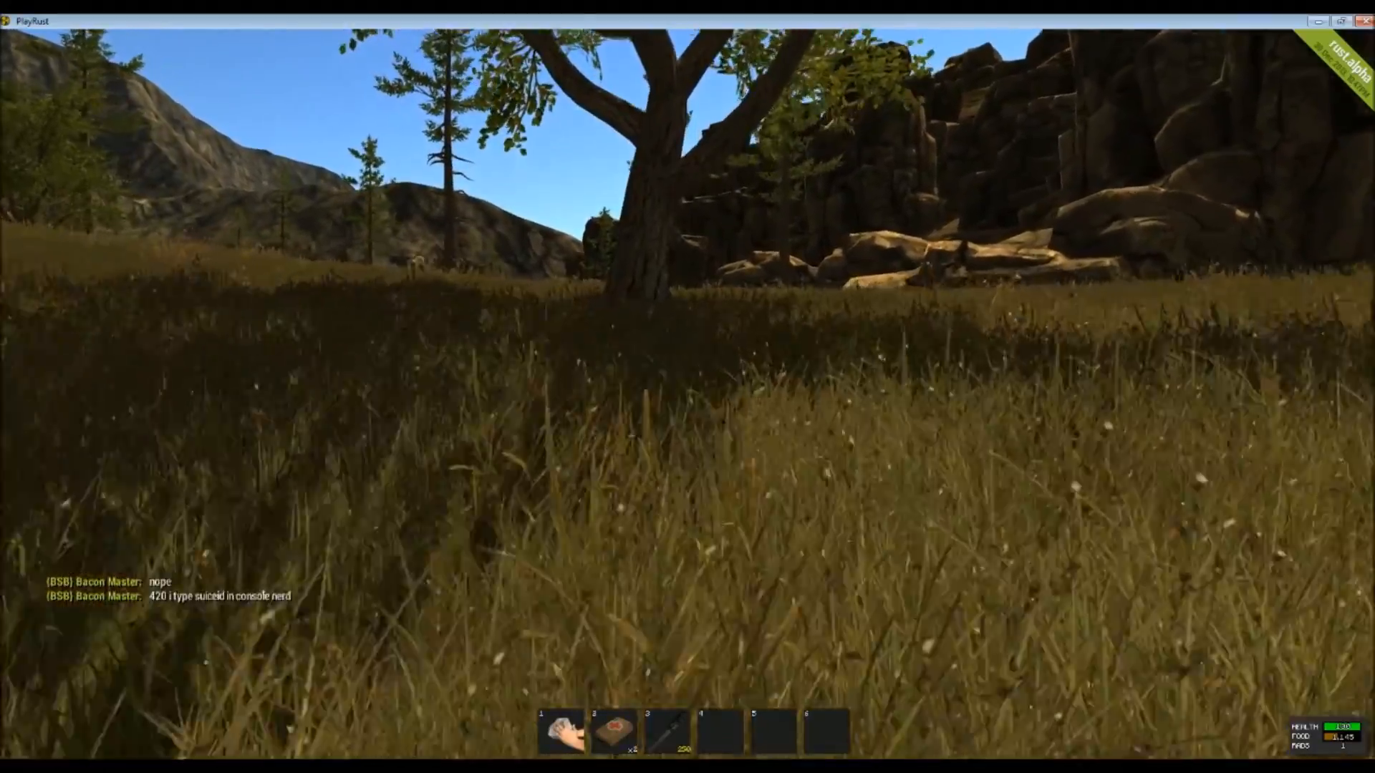
pyautogui.moveTo(688, 386)
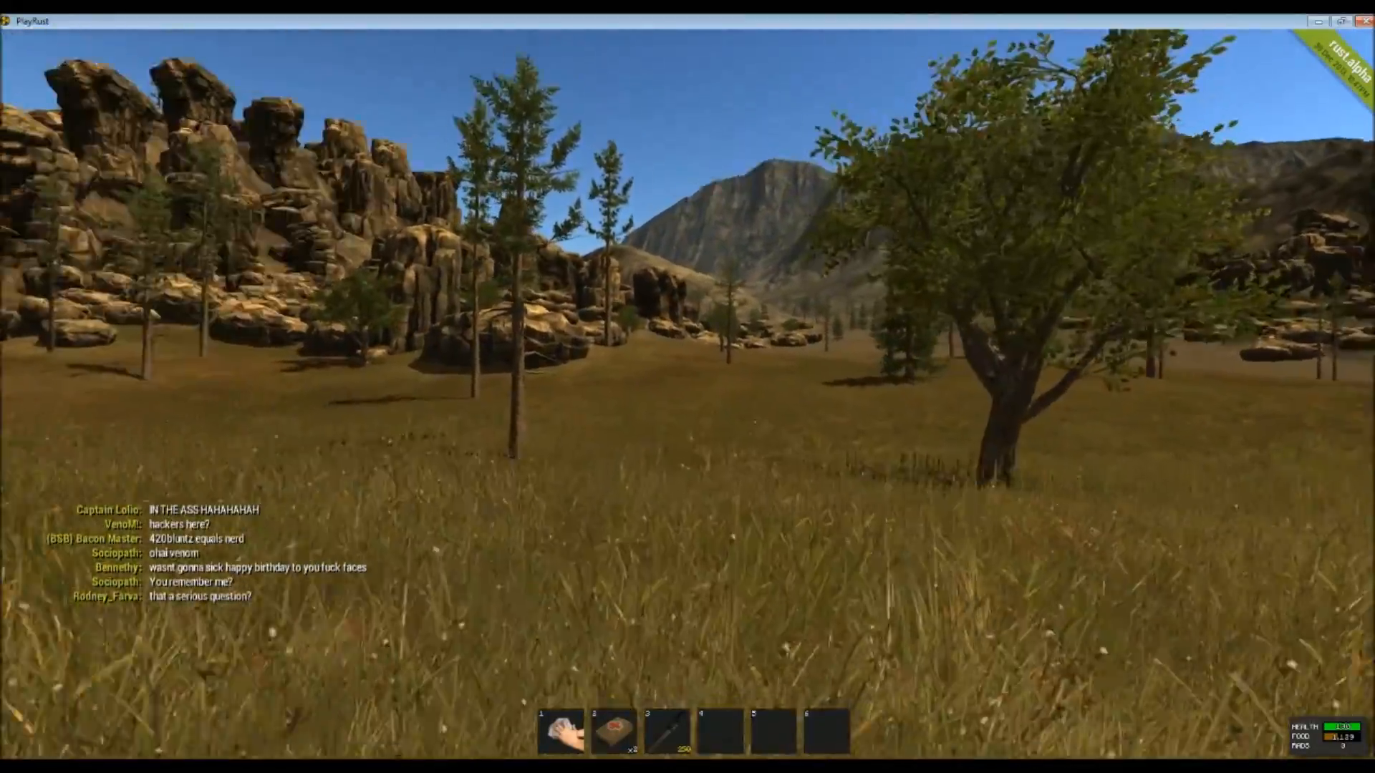
pyautogui.moveTo(687, 387)
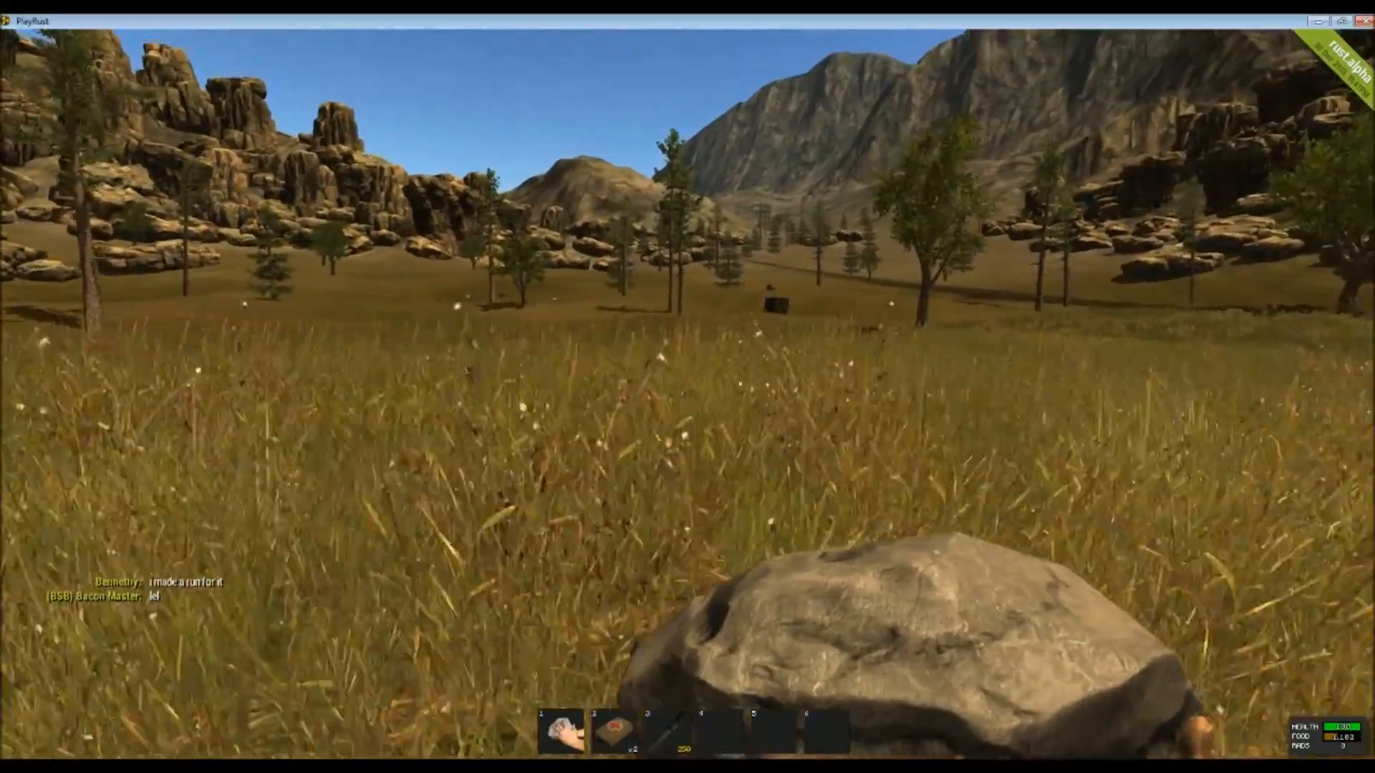
pyautogui.moveTo(688, 387)
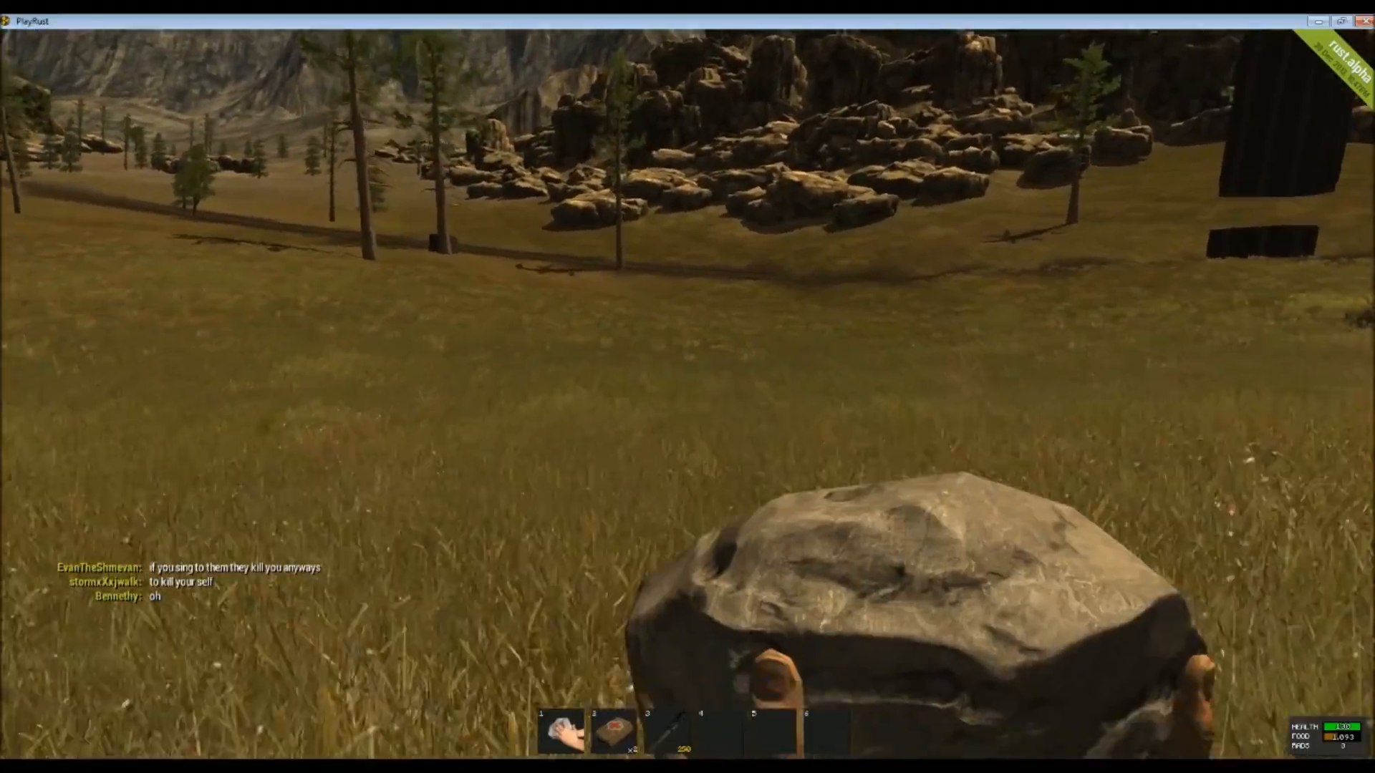
pyautogui.moveTo(688, 378)
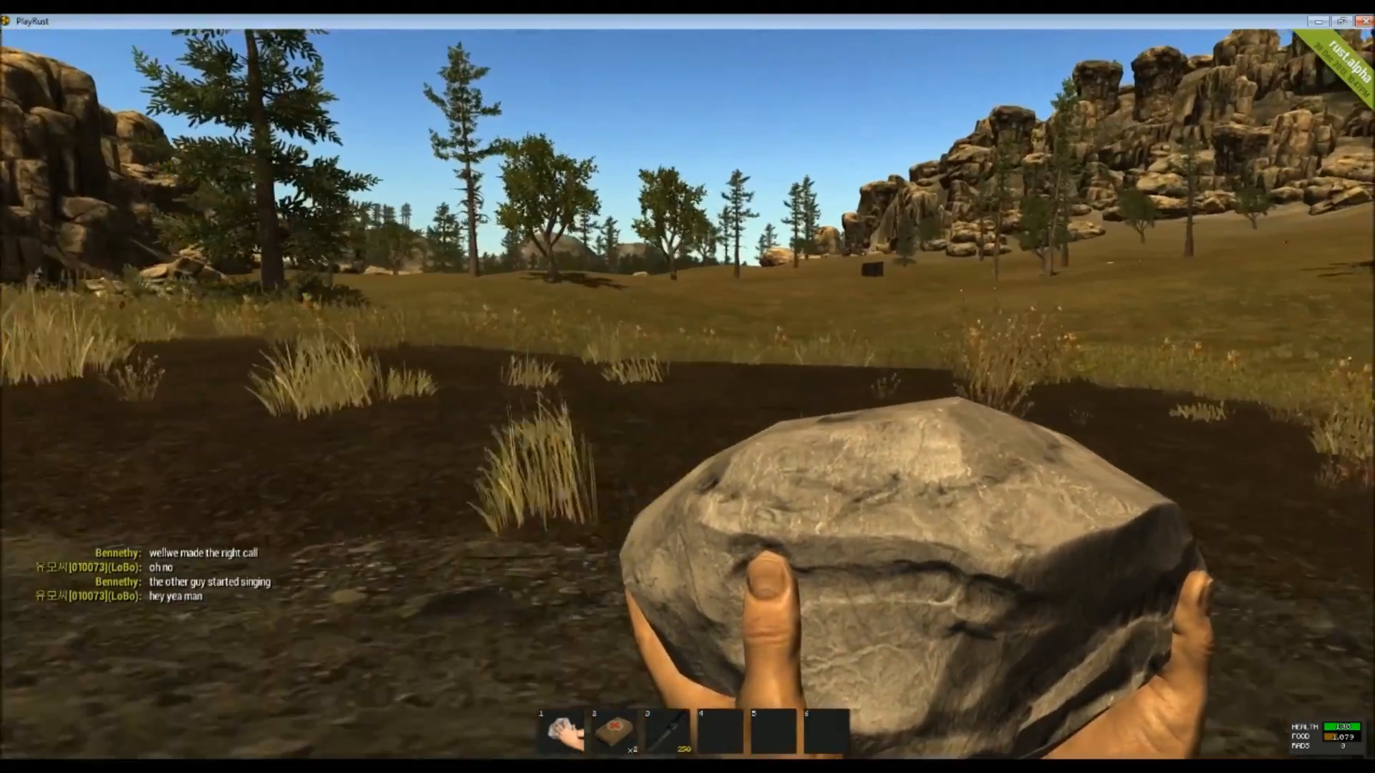
pyautogui.moveTo(687, 387)
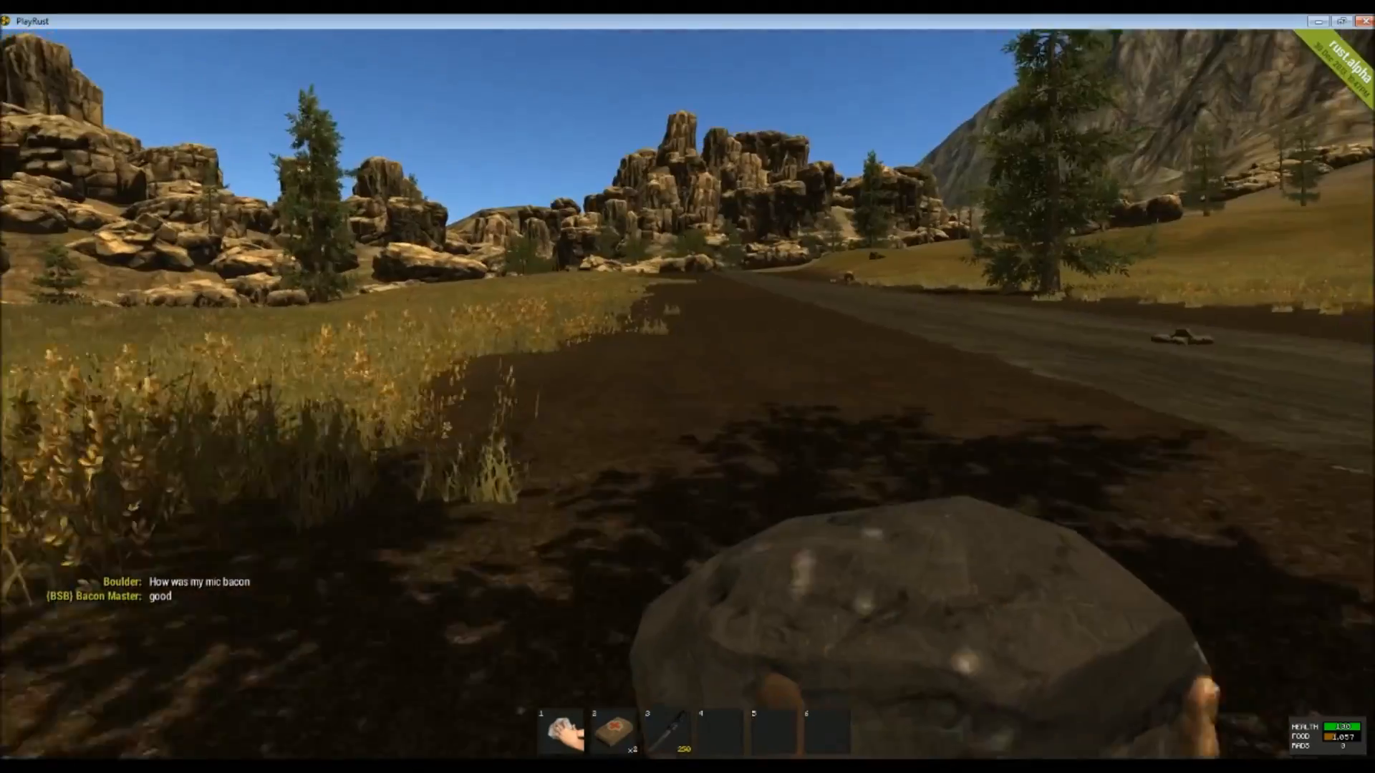
pyautogui.moveTo(687, 387)
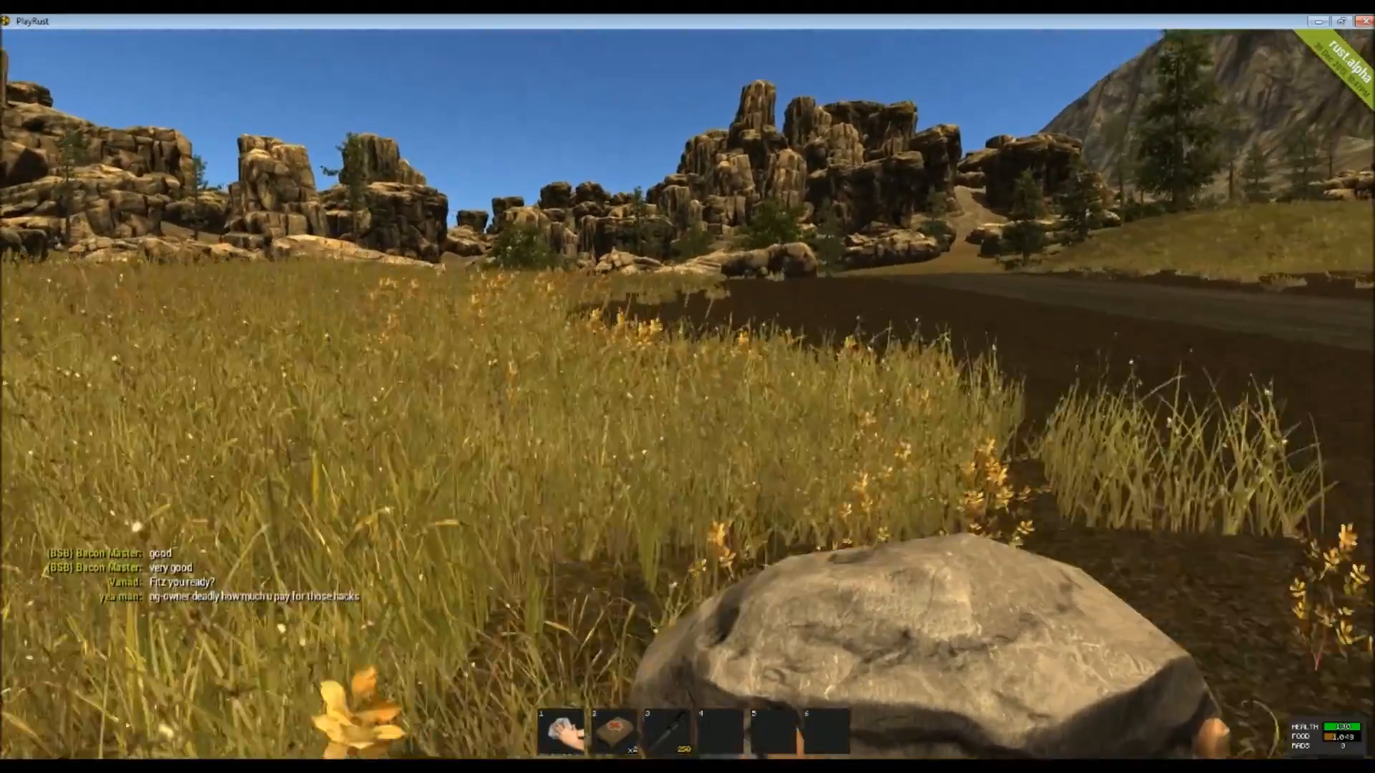
pyautogui.moveTo(687, 386)
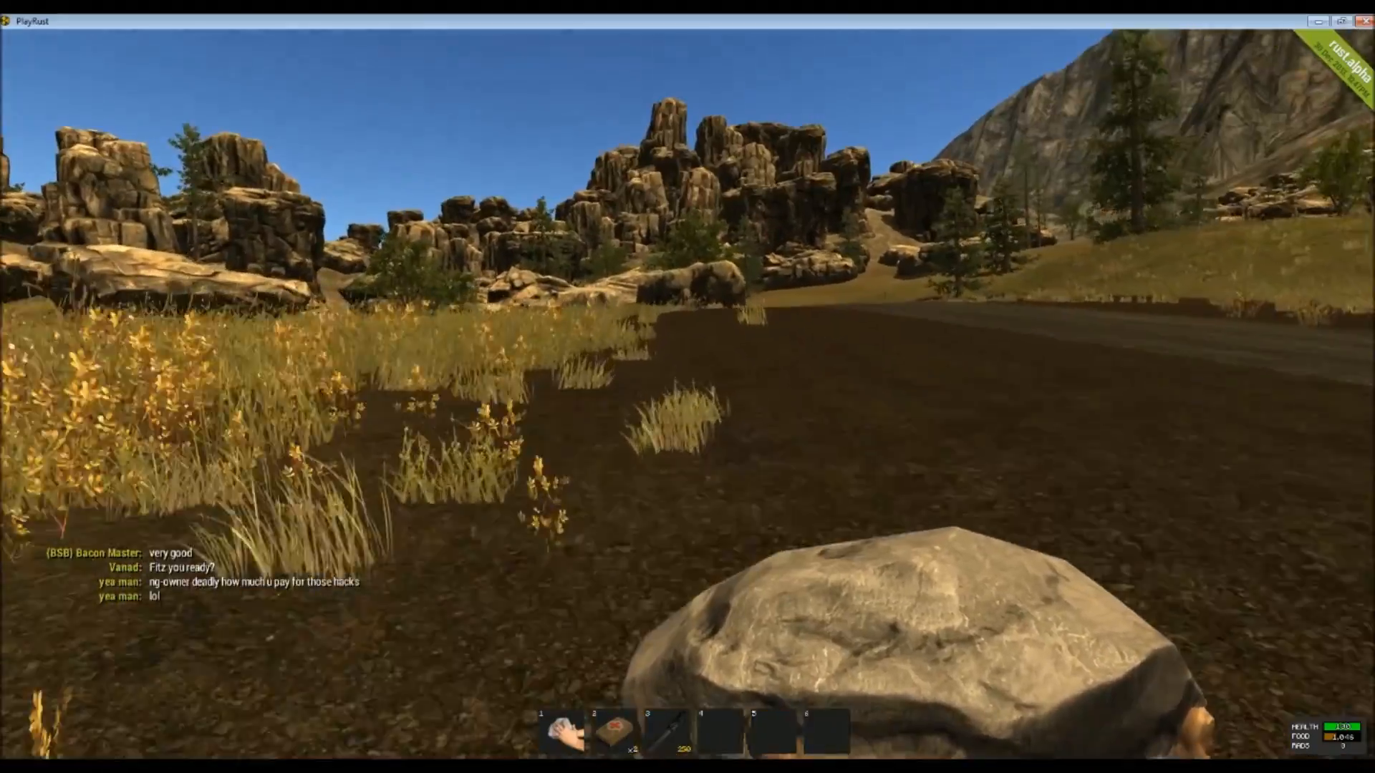
pyautogui.moveTo(687, 386)
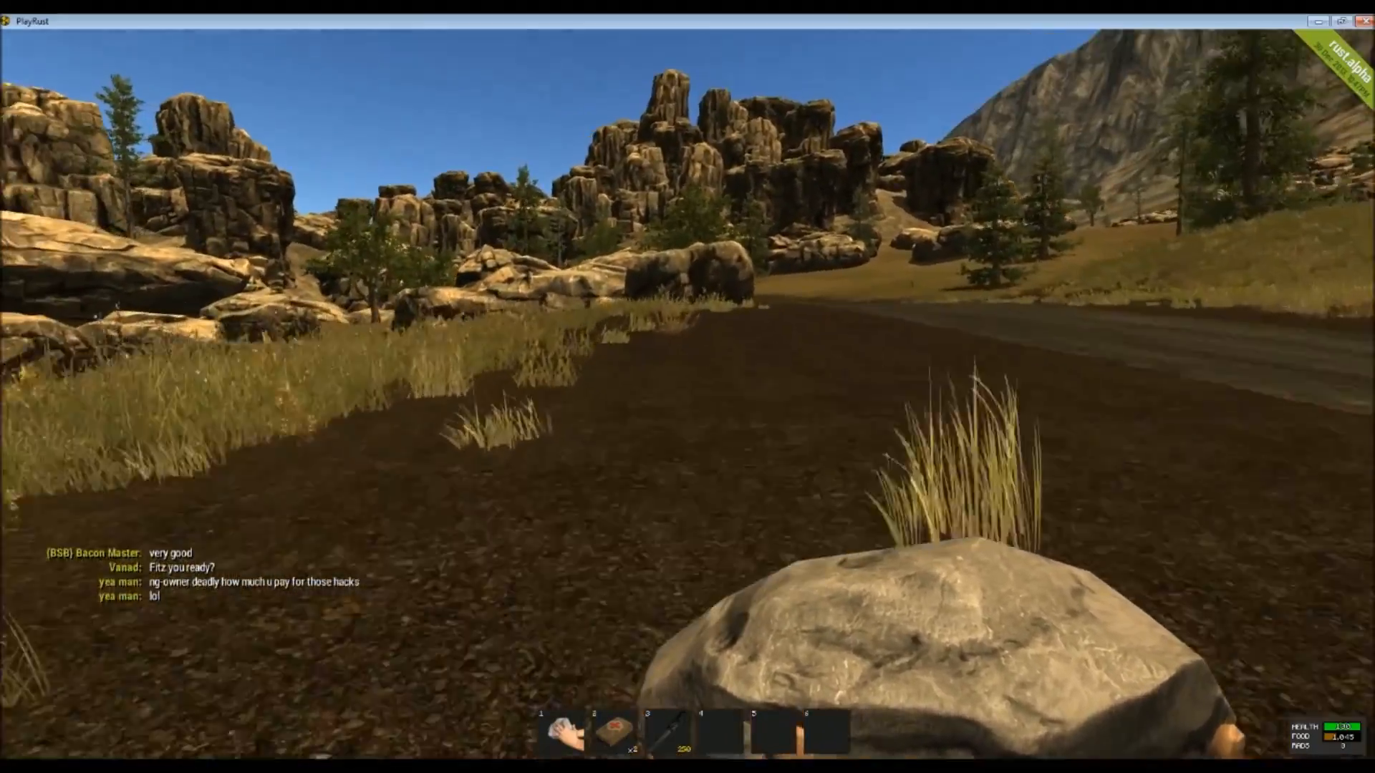